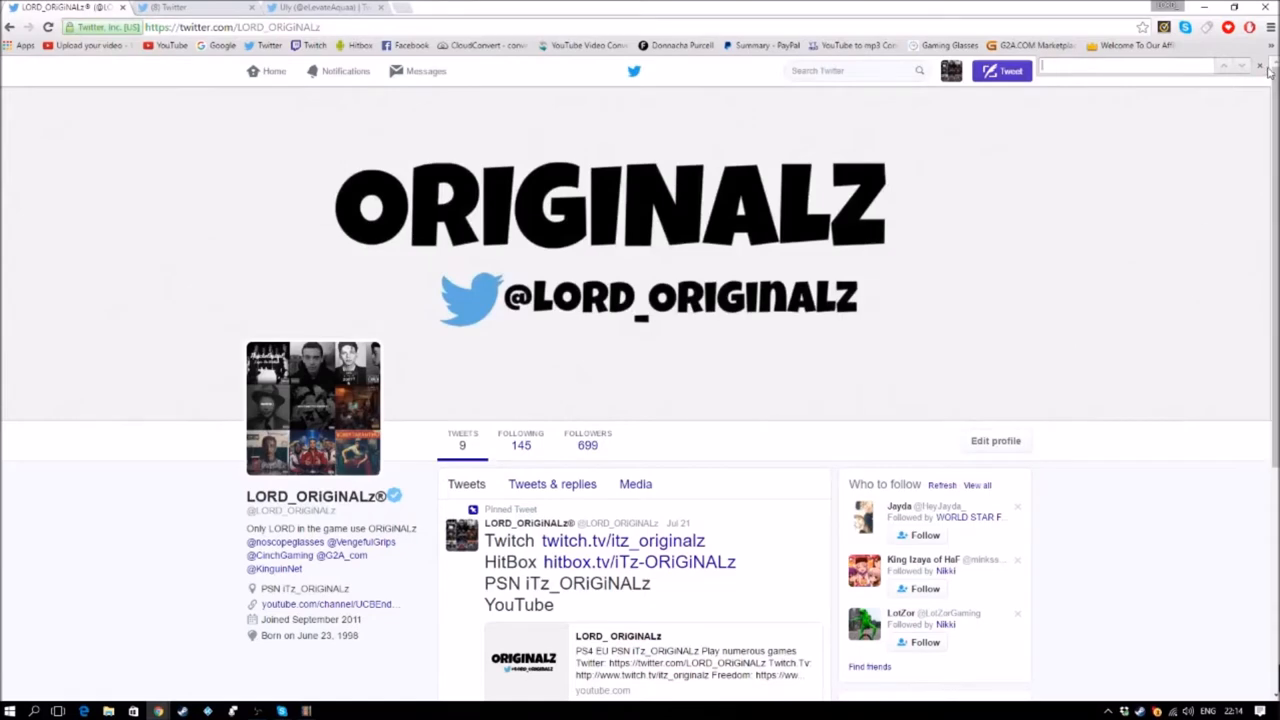
# Step: Open the Twitter home timeline and load the 8 newly arrived tweets into the feed
pyautogui.click(1260, 64)
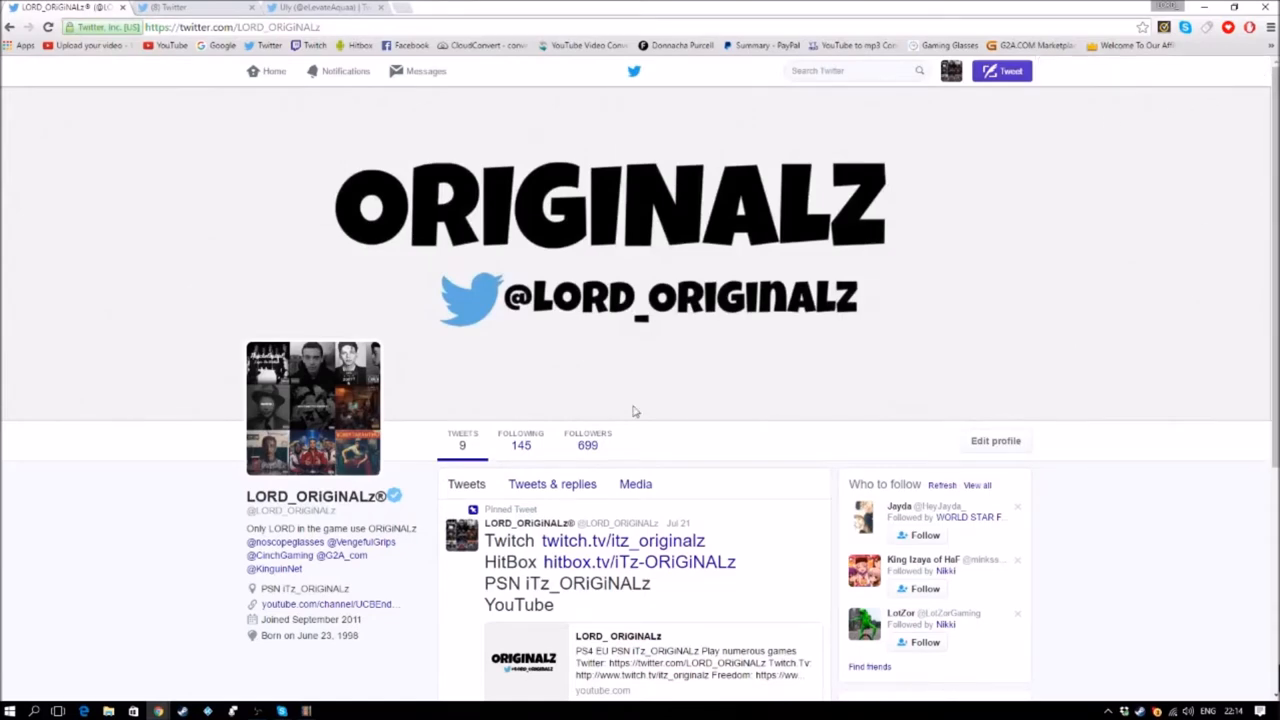
pyautogui.moveTo(236, 534)
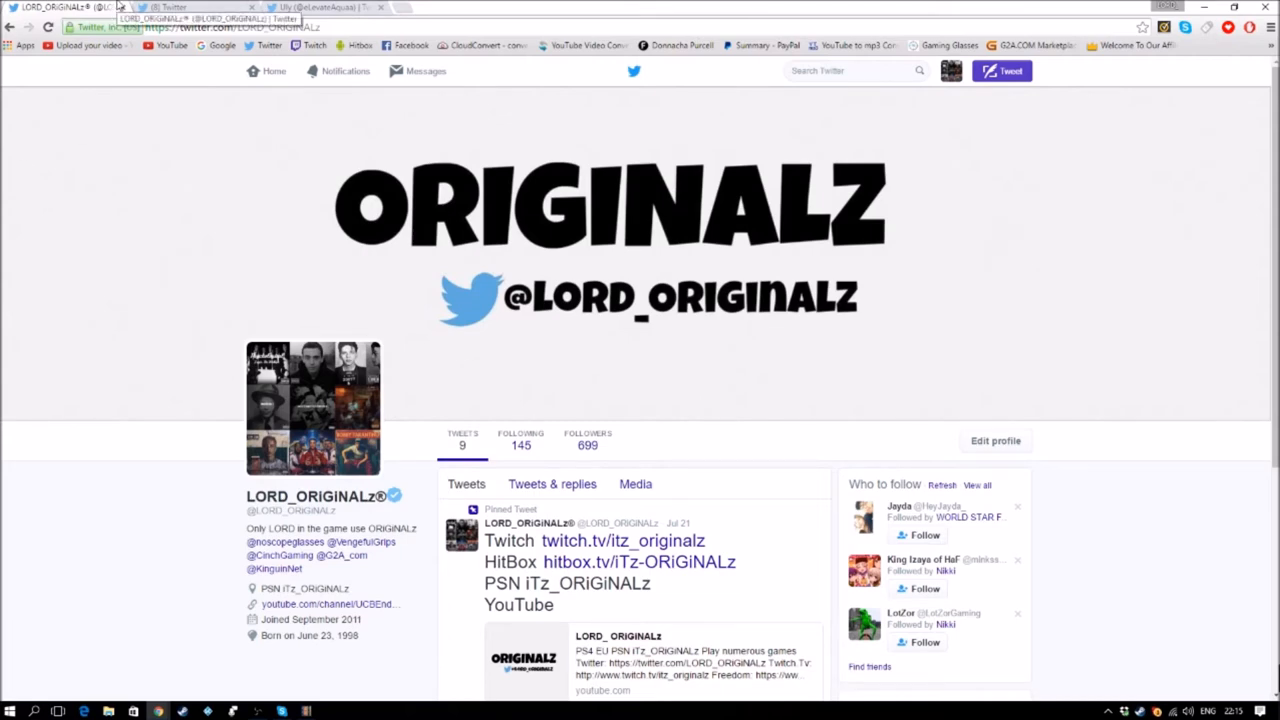
pyautogui.press('ctrl+f')
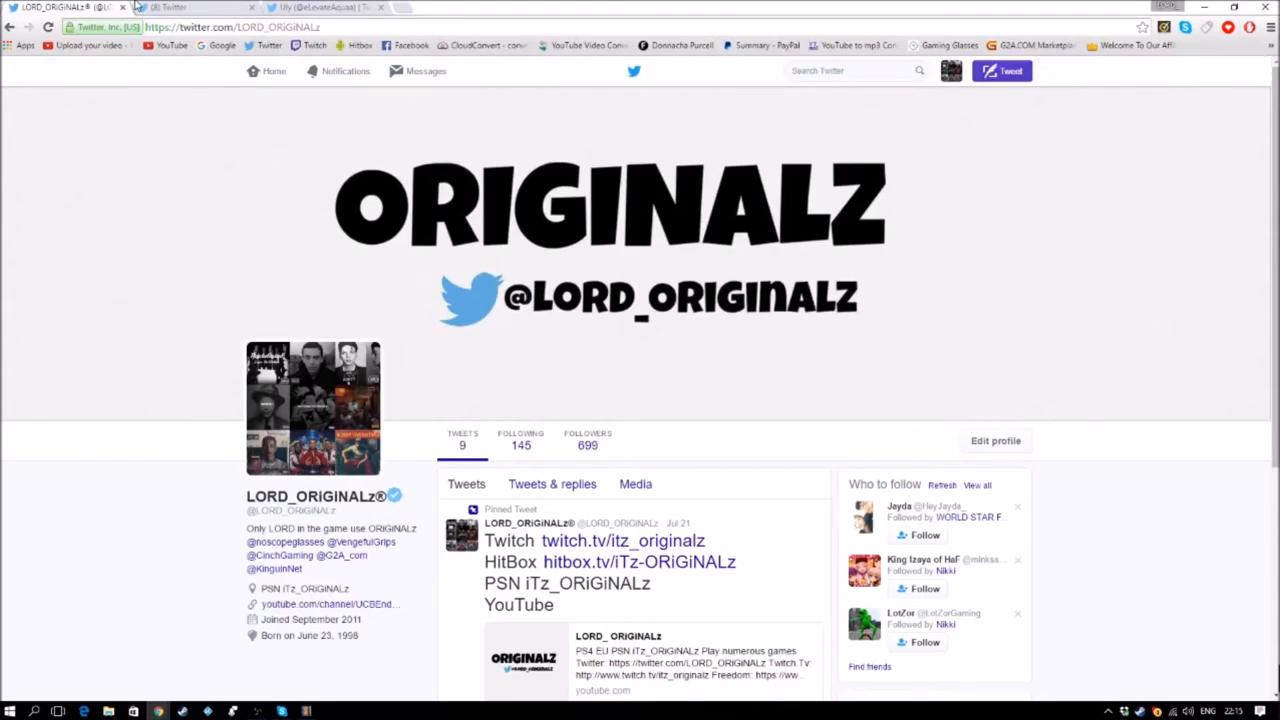
pyautogui.click(272, 70)
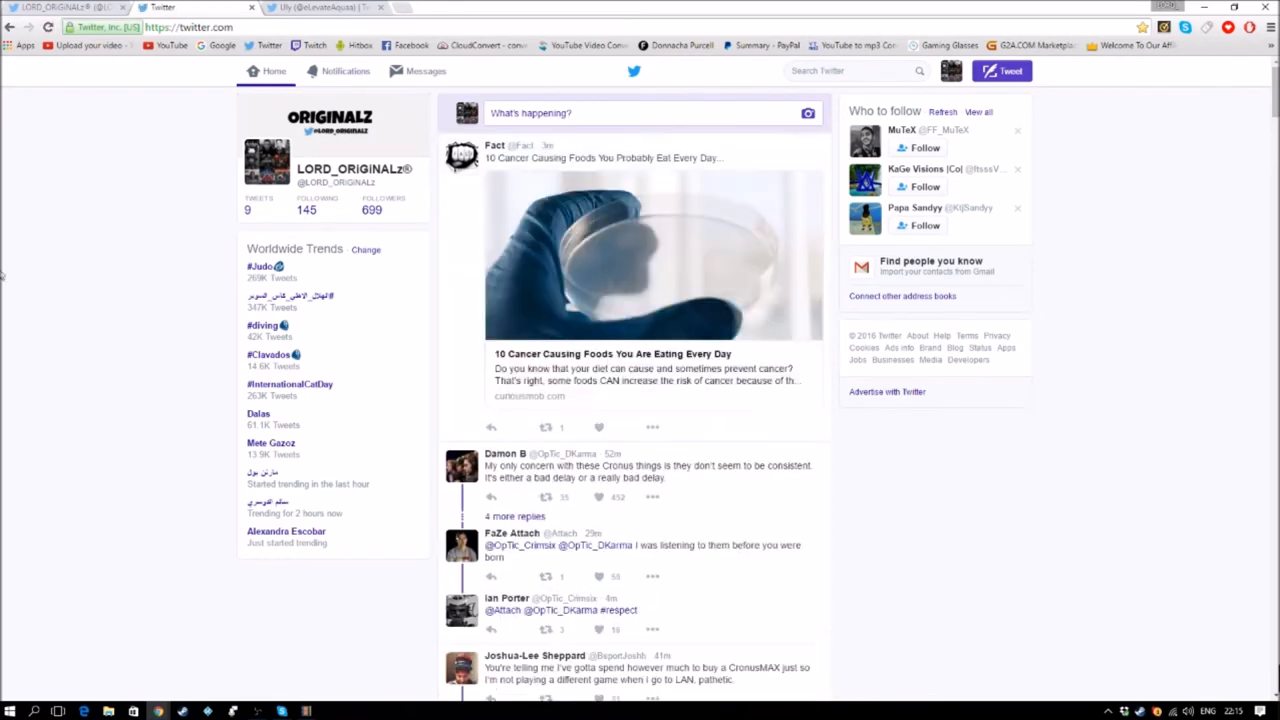
pyautogui.moveTo(730, 296)
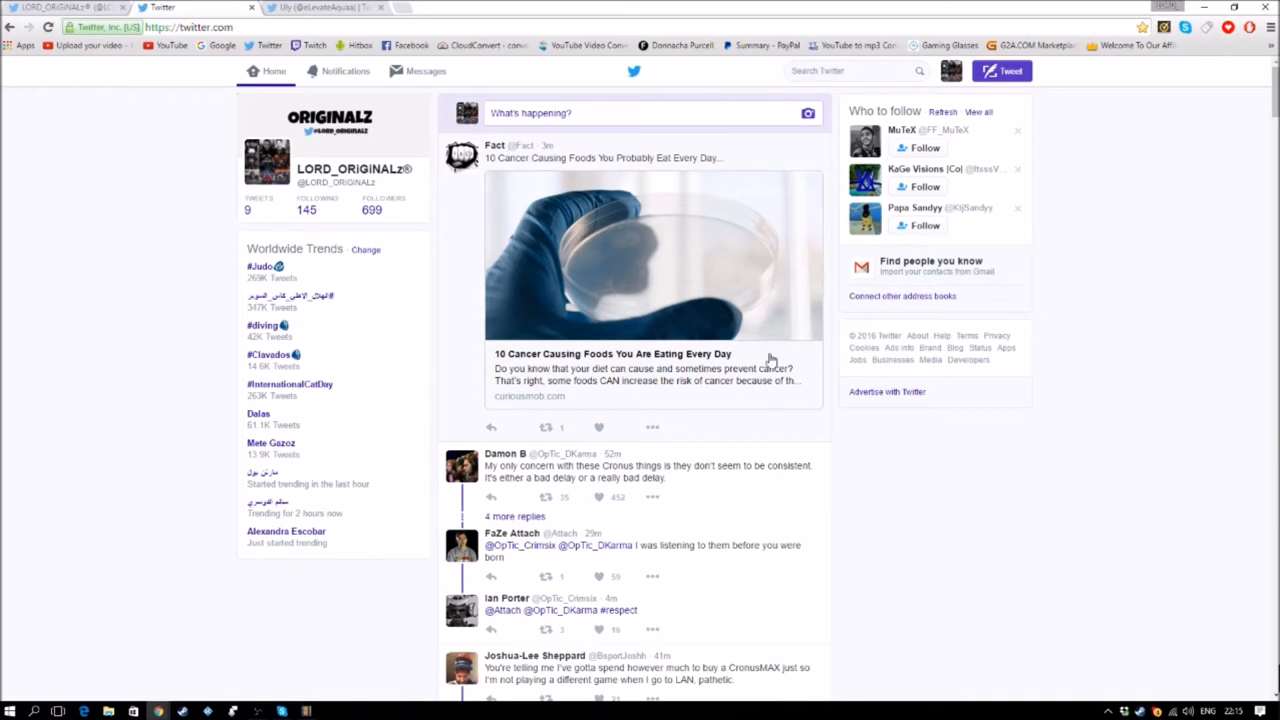
pyautogui.moveTo(84, 268)
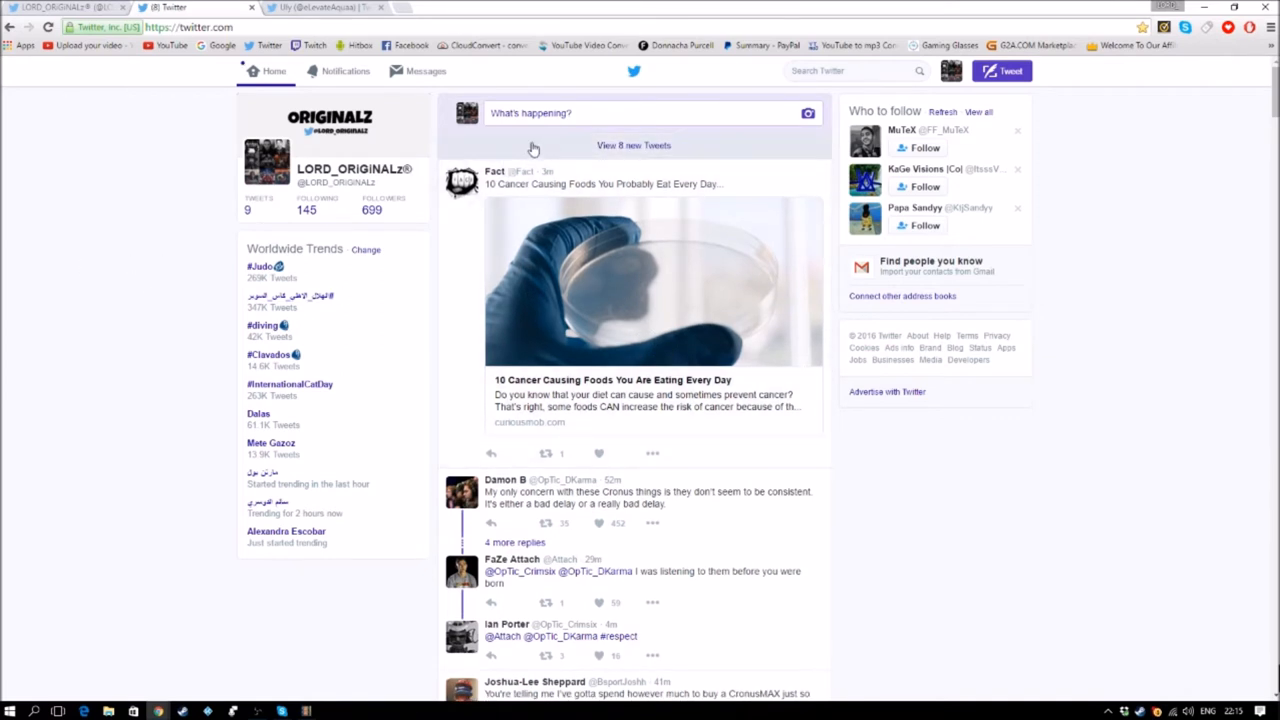
pyautogui.click(632, 144)
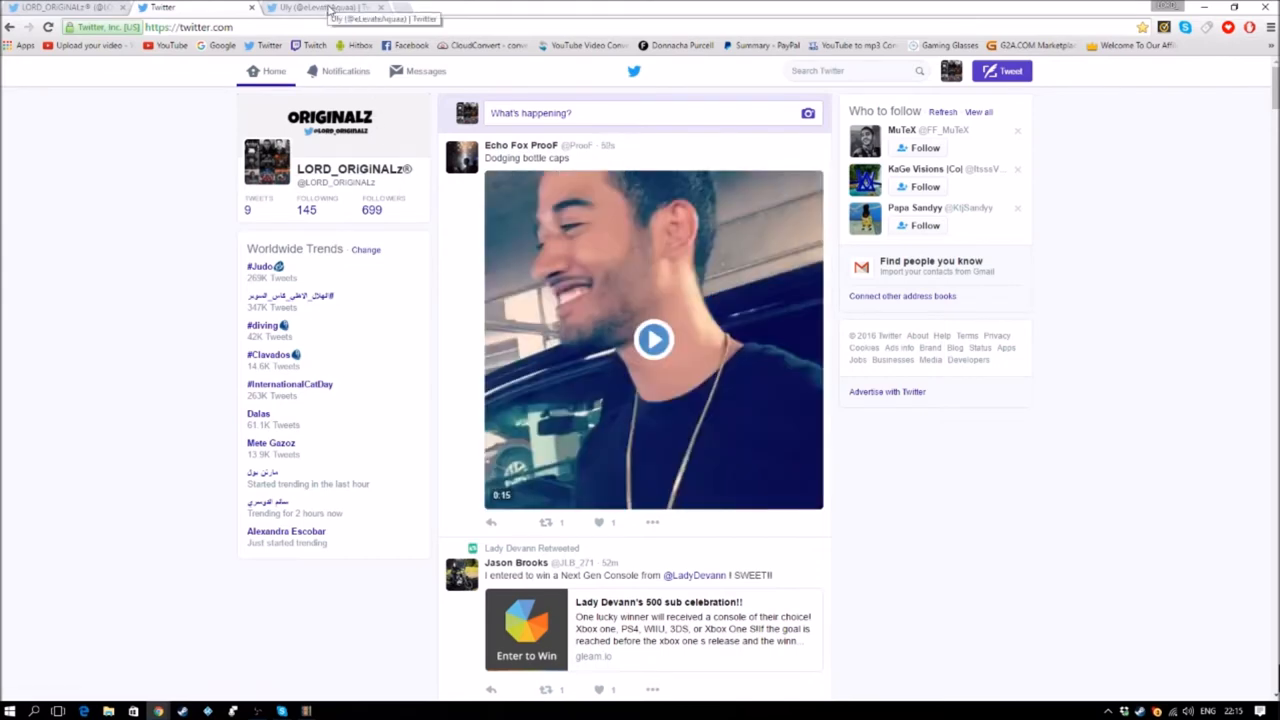
pyautogui.click(310, 8)
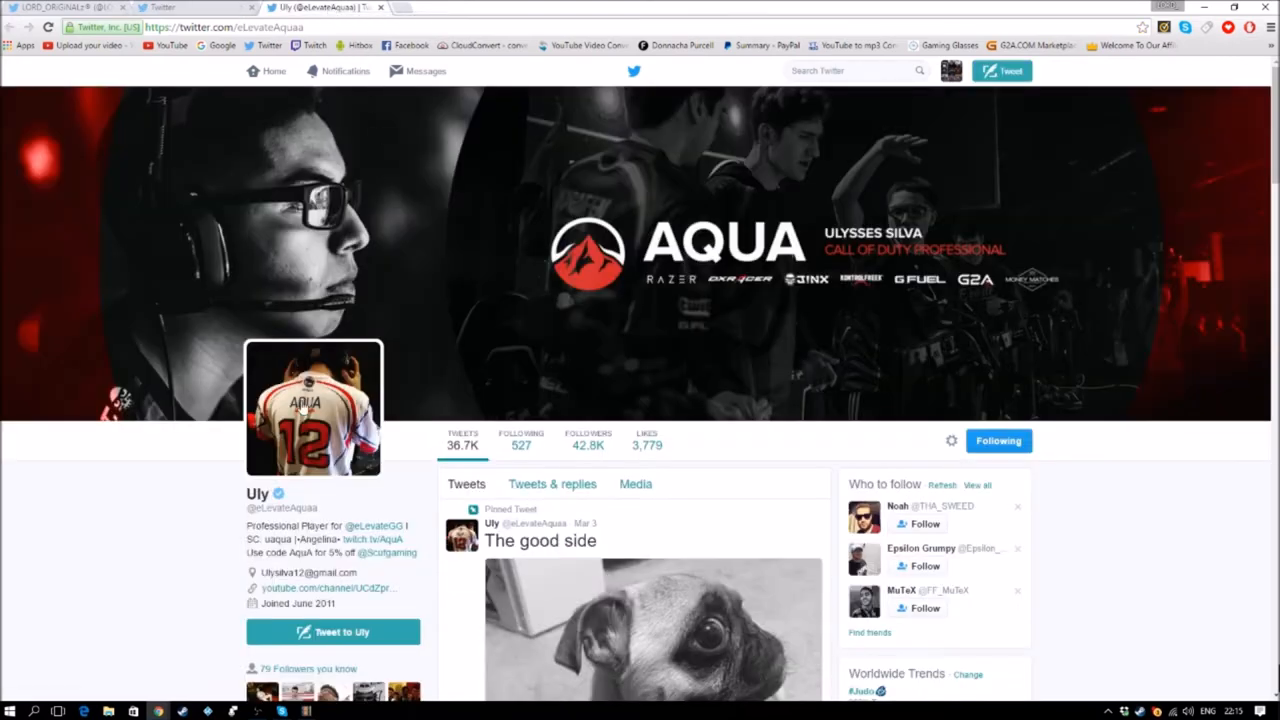
pyautogui.scroll(-3)
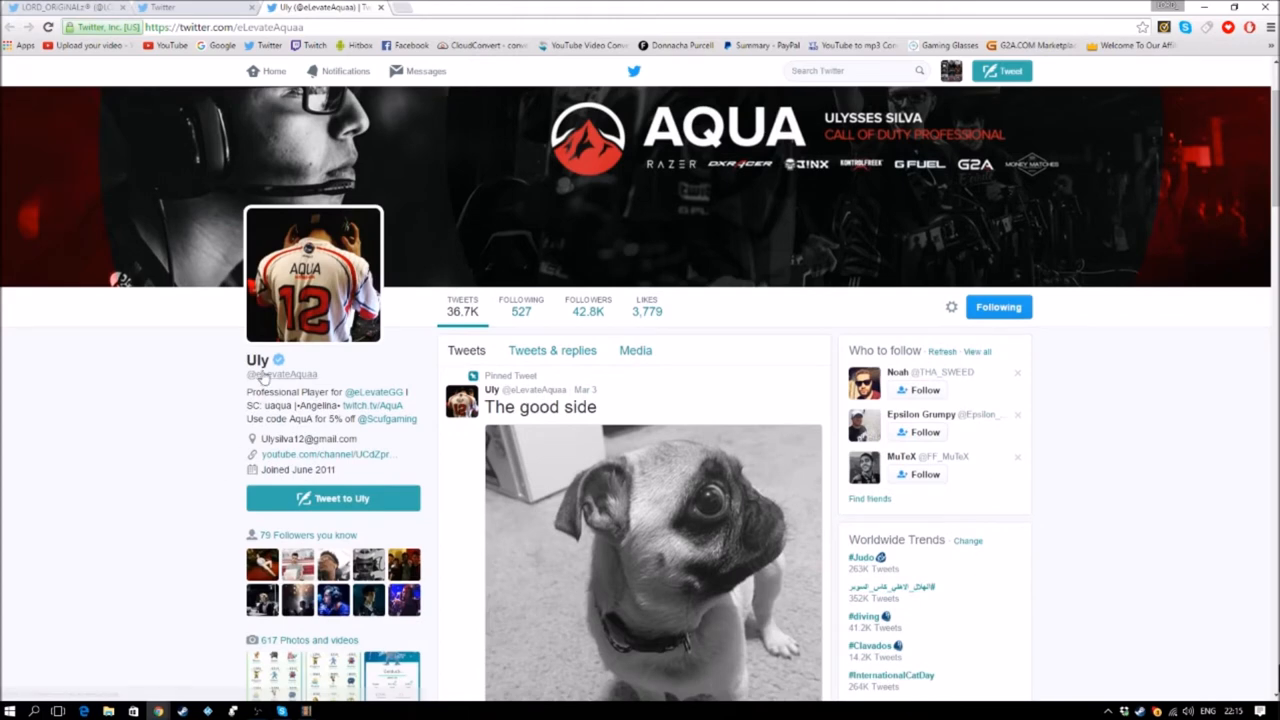
pyautogui.moveTo(280, 360)
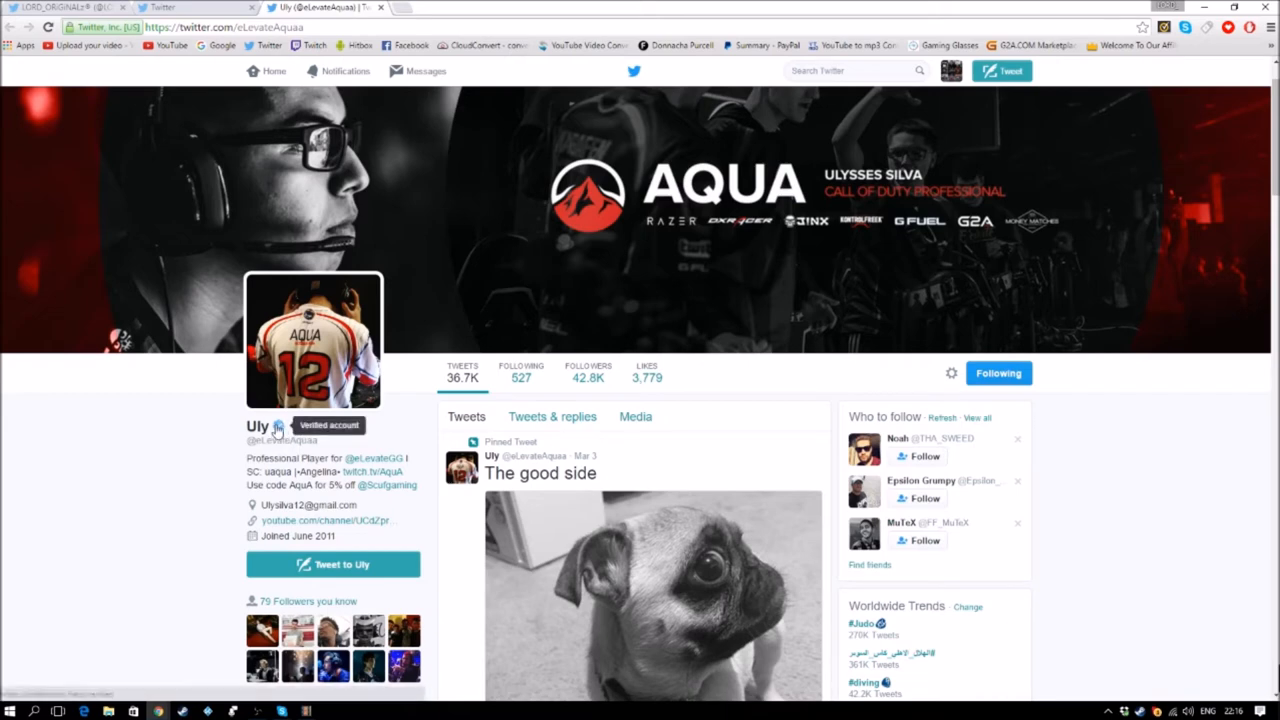
# Step: Inspect the blue verified badge beside Uly's name to show its span element in DevTools
pyautogui.rightClick(278, 428)
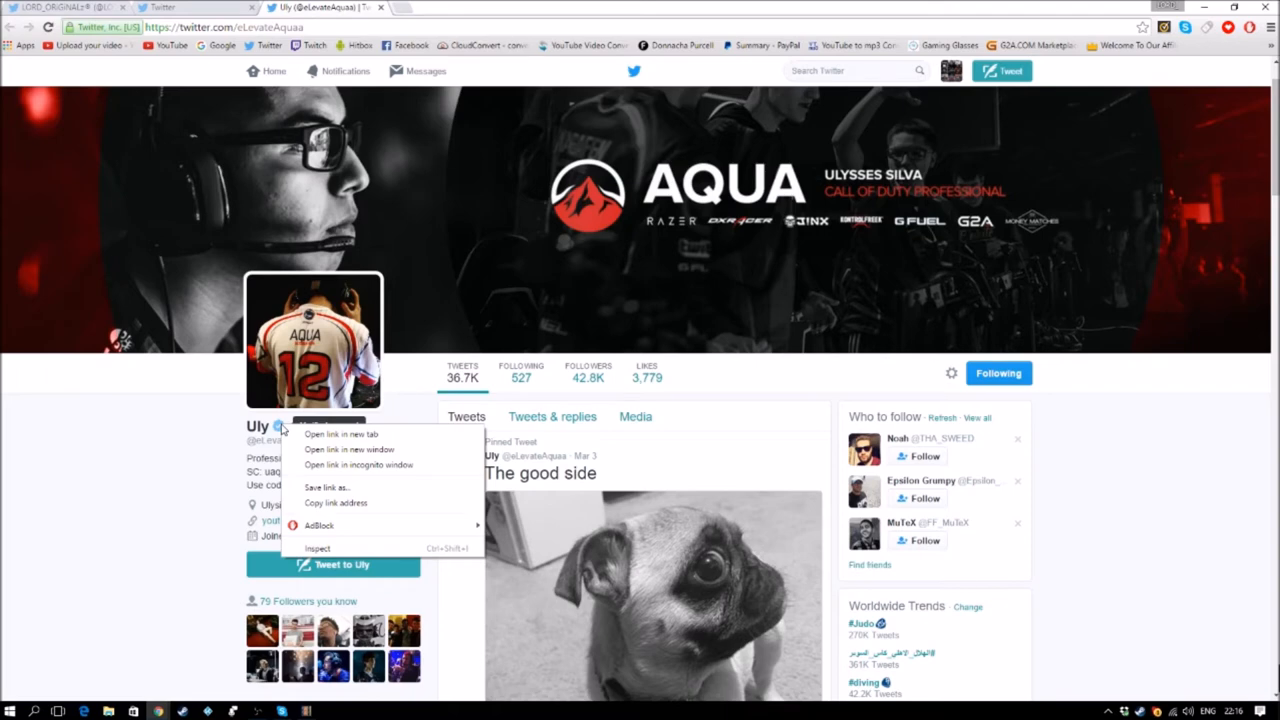
pyautogui.moveTo(316, 548)
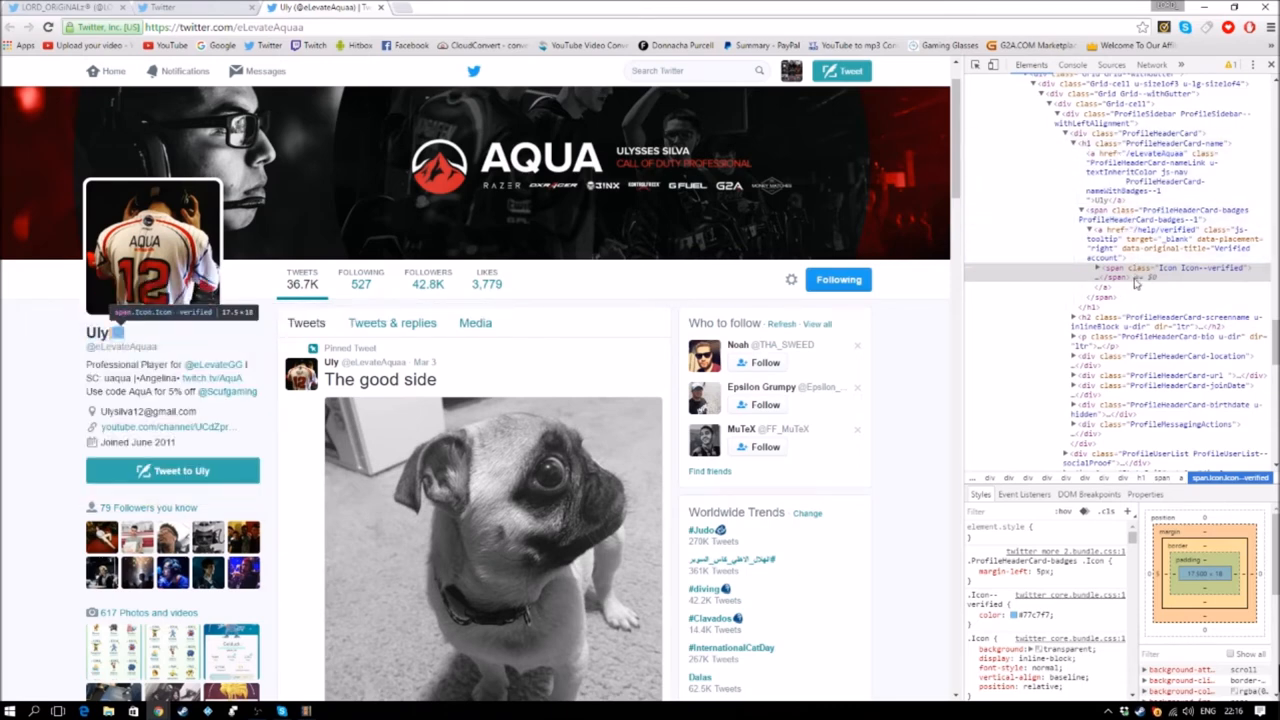
pyautogui.moveTo(1072, 284)
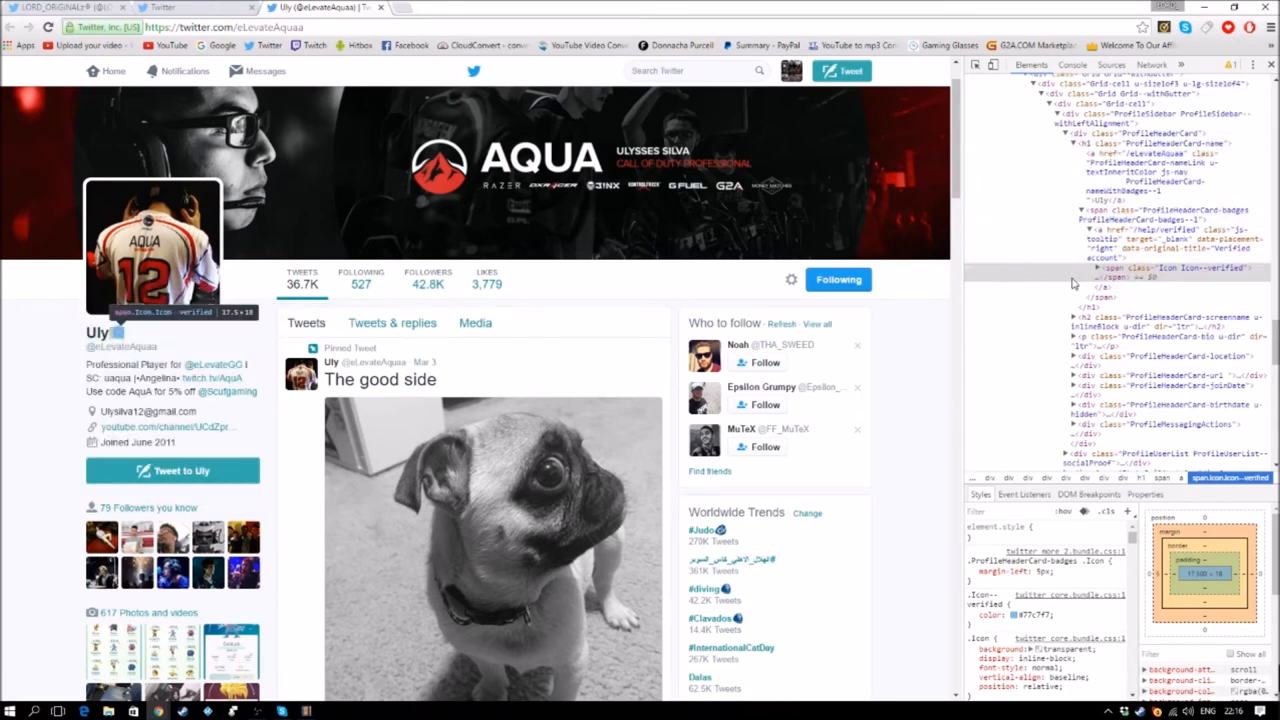
pyautogui.moveTo(1176, 276)
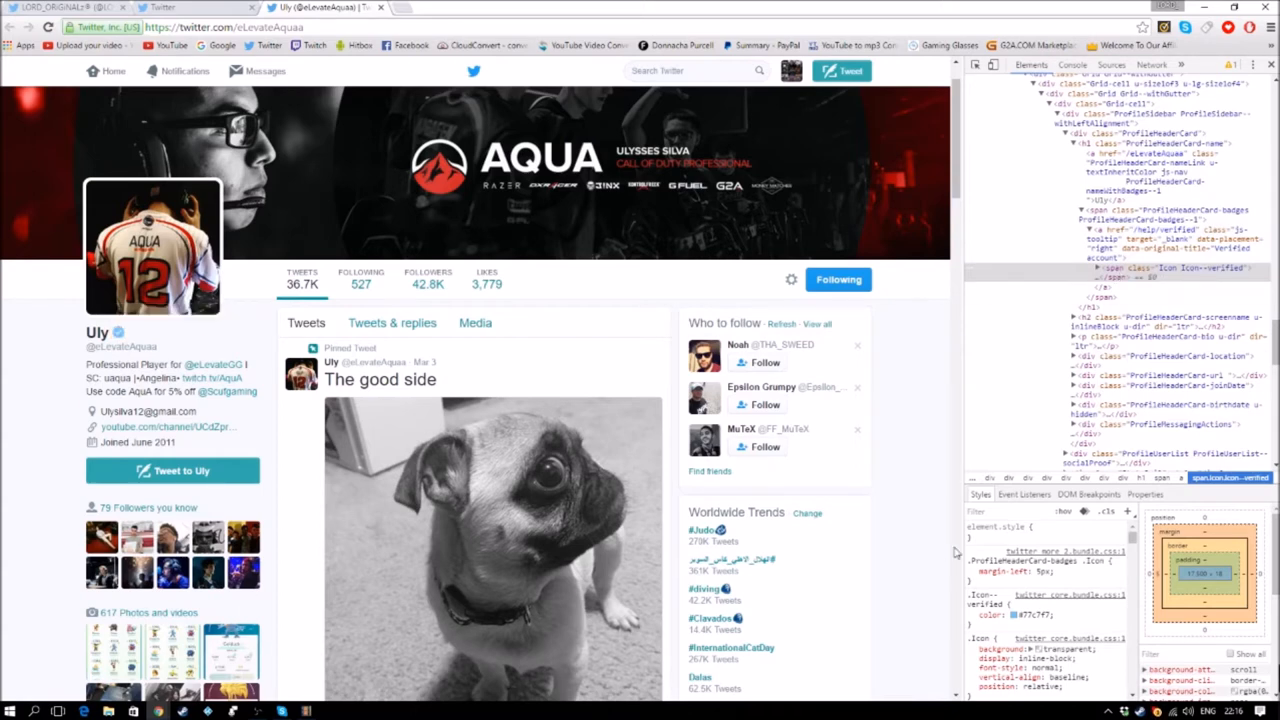
pyautogui.scroll(-3)
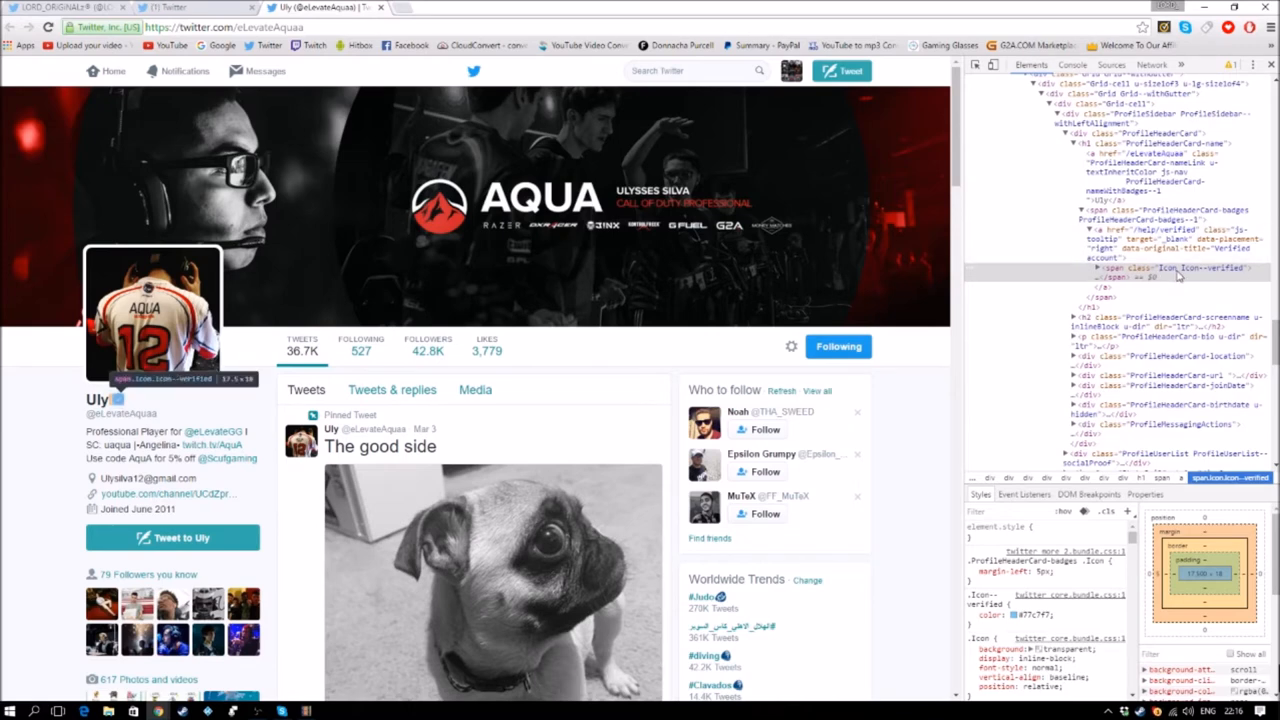
# Step: Copy the verified badge element's markup from the Elements panel
pyautogui.rightClick(1180, 268)
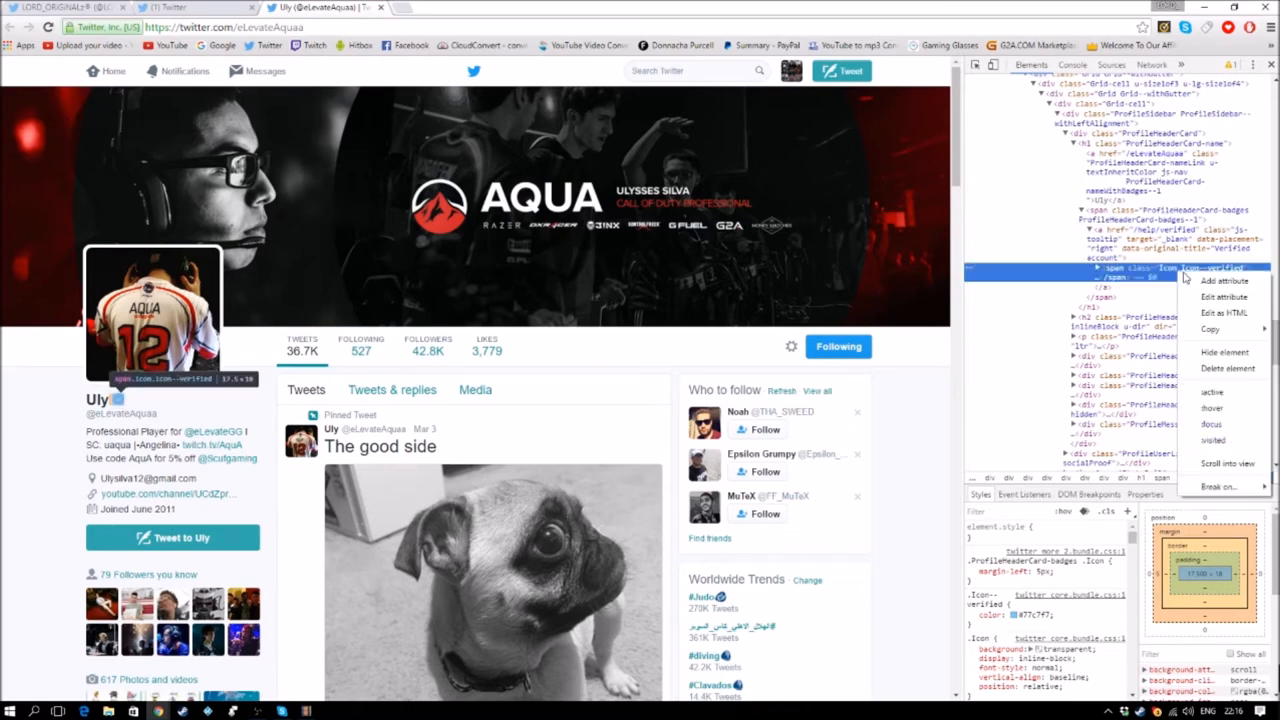
pyautogui.moveTo(1210, 328)
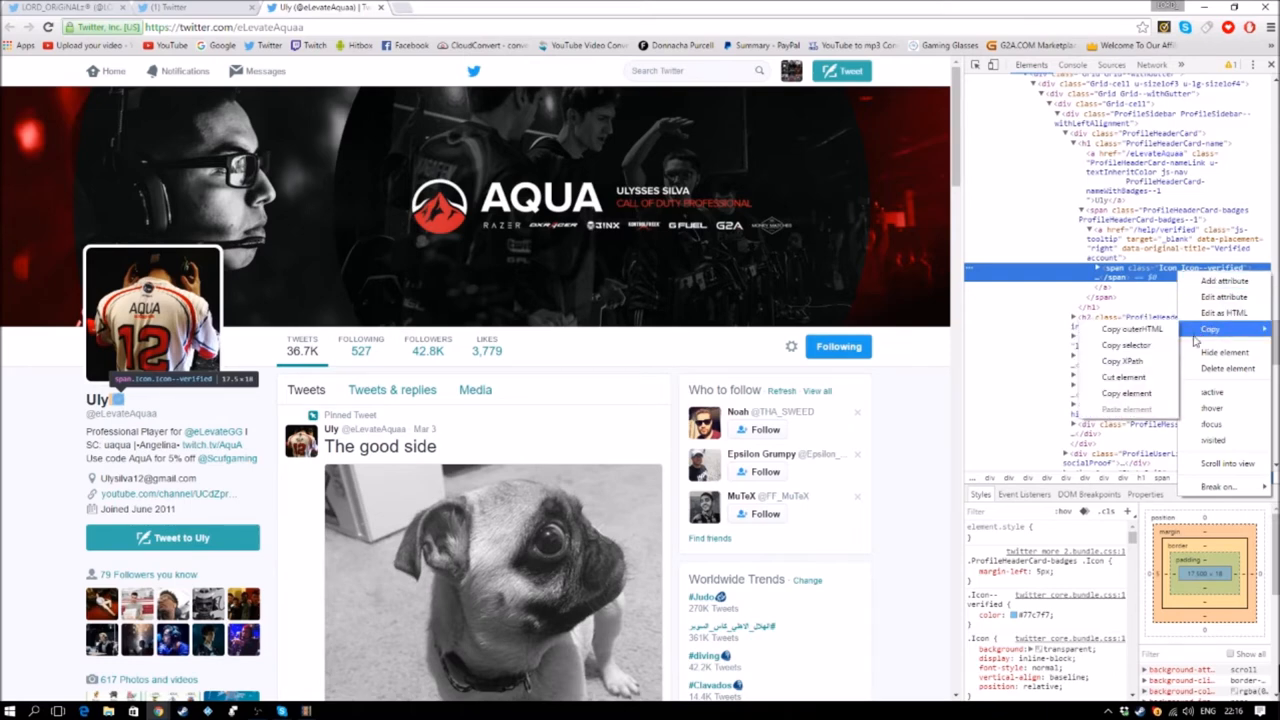
pyautogui.moveTo(1132, 328)
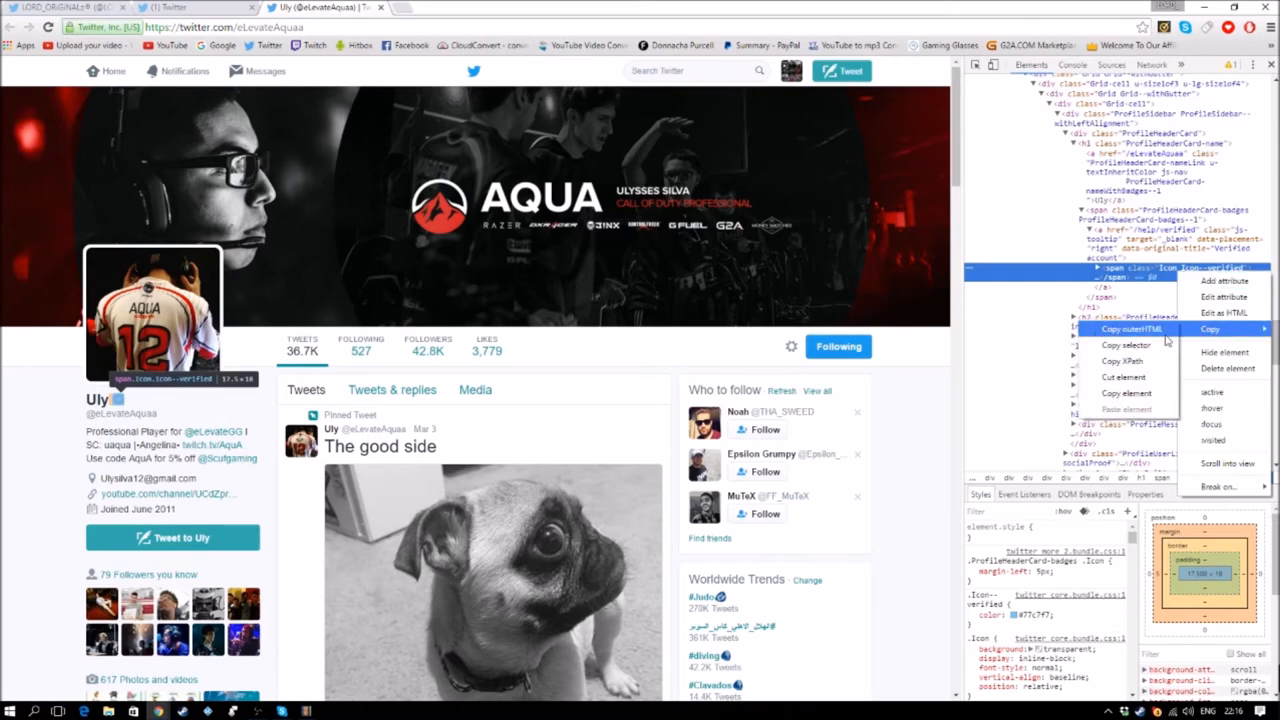
pyautogui.moveTo(1124, 360)
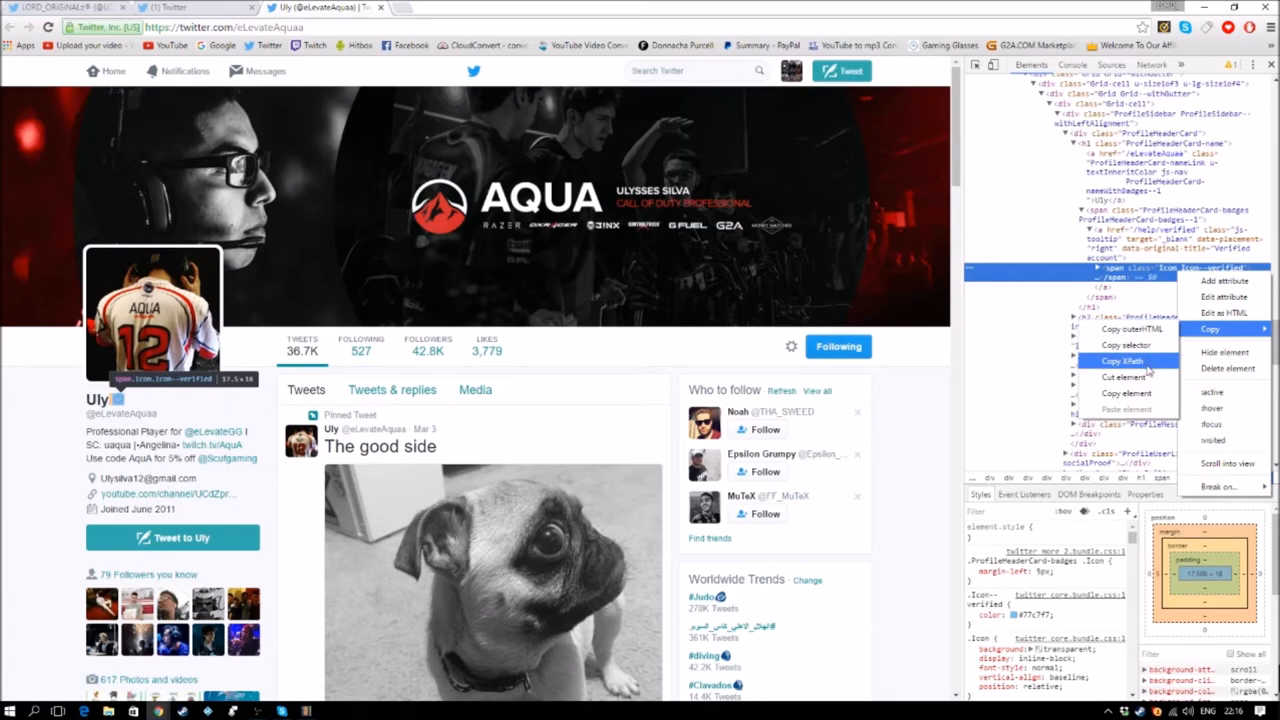
pyautogui.moveTo(1124, 376)
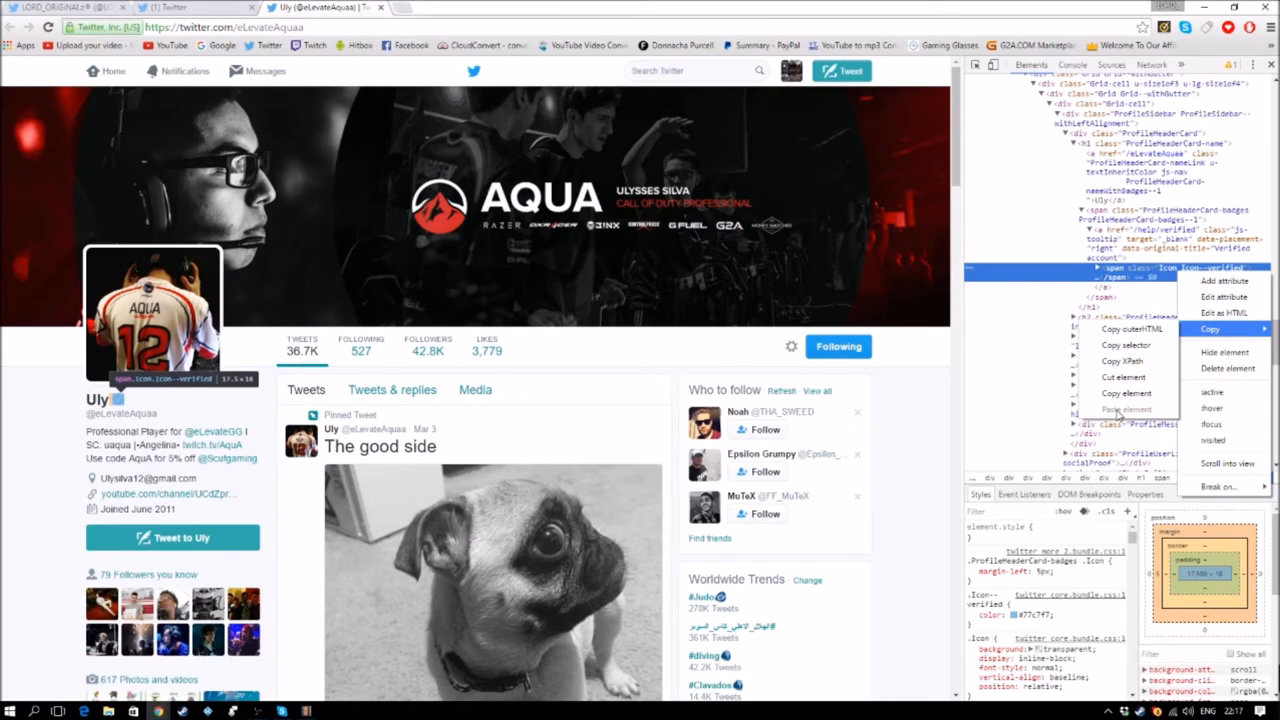
pyautogui.moveTo(1128, 392)
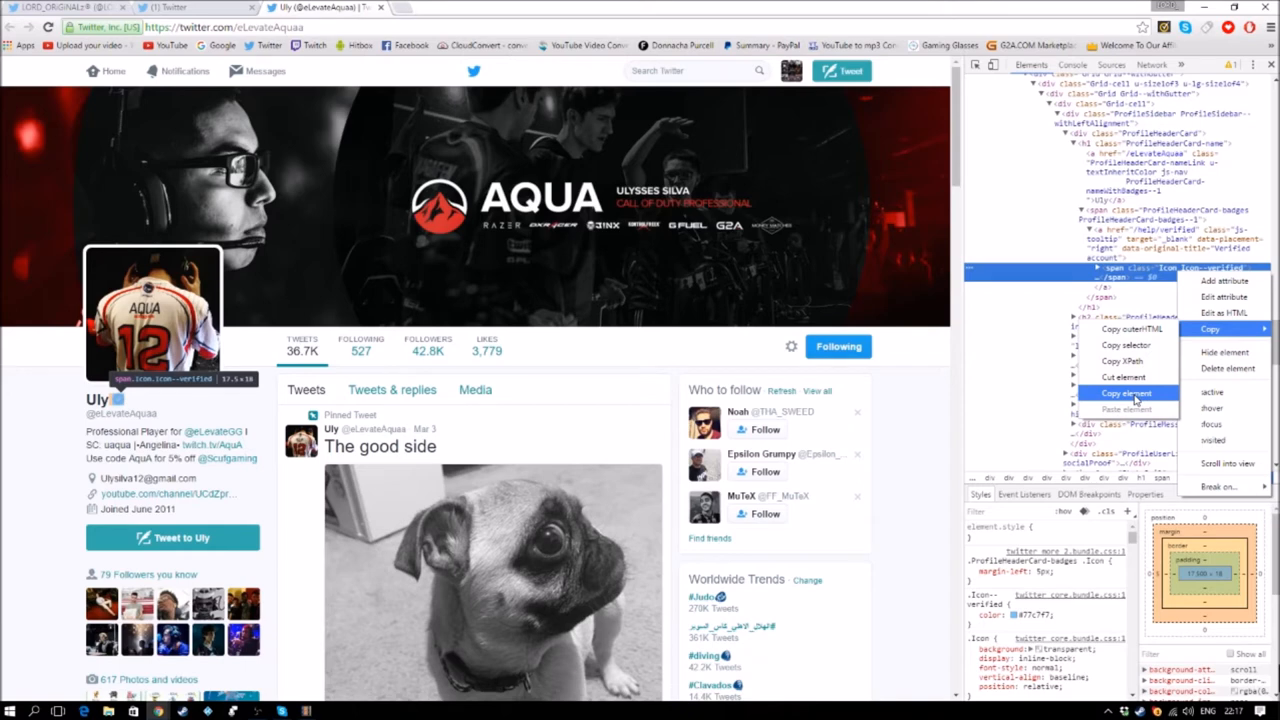
pyautogui.click(1128, 392)
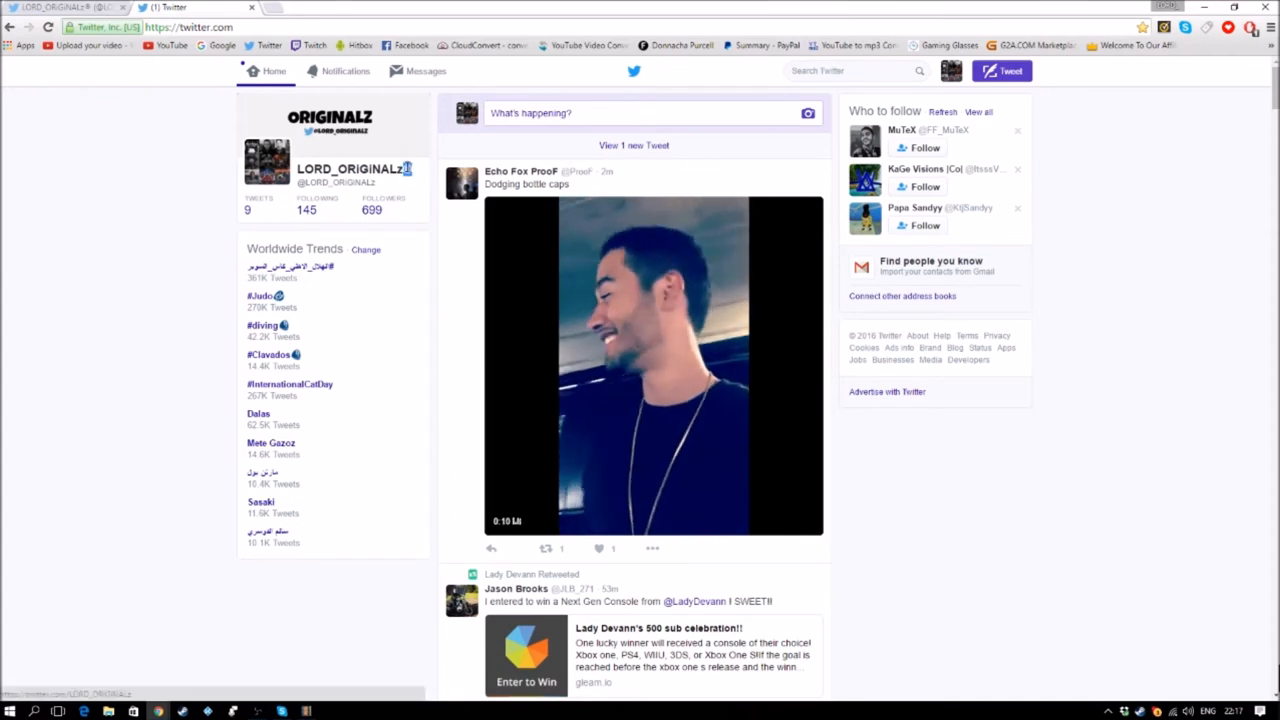
# Step: Back on the home timeline, select your own display name in the profile card
pyautogui.doubleClick(350, 168)
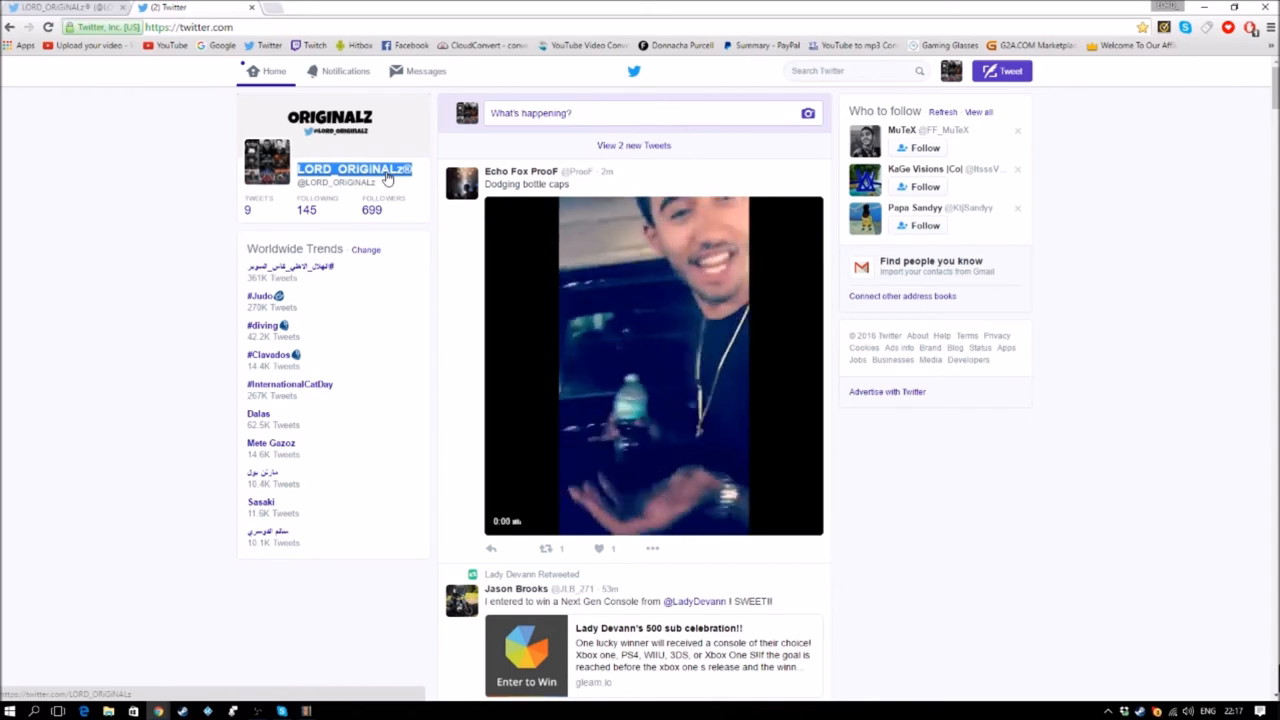
pyautogui.click(652, 364)
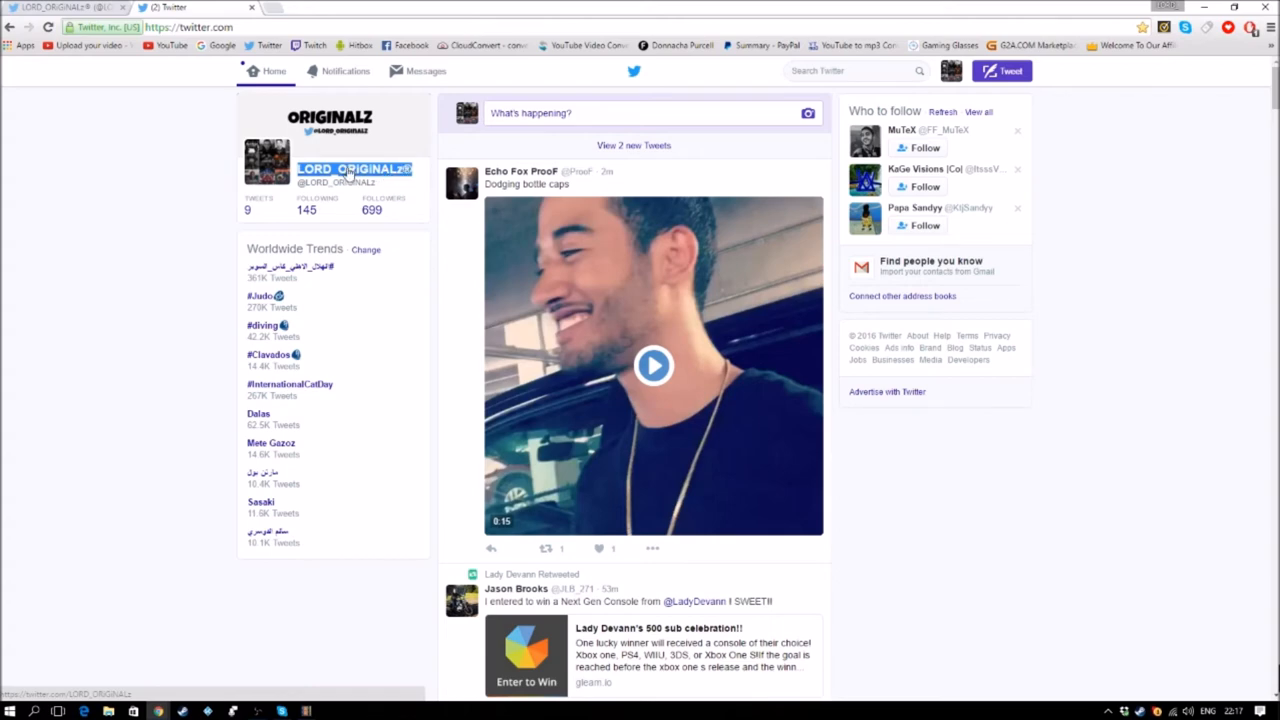
# Step: Inspect the LORD_ORIGINALZ display name and open its node for editing as HTML
pyautogui.rightClick(352, 168)
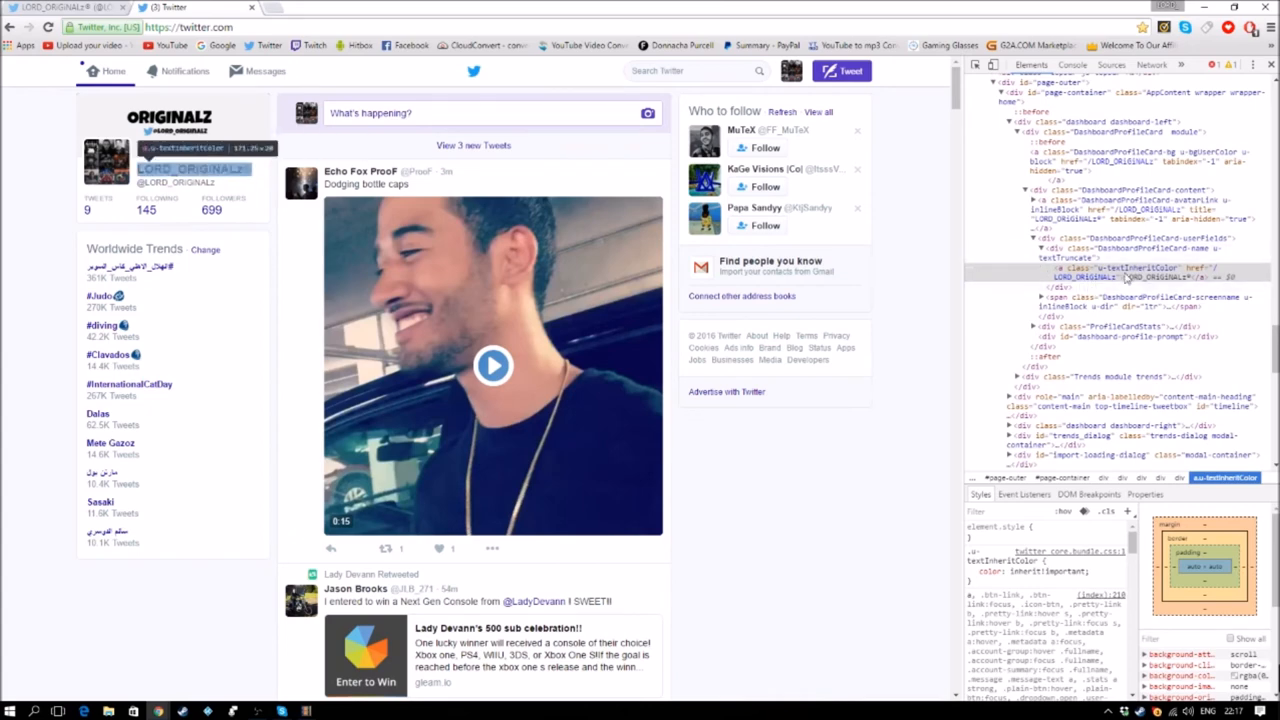
pyautogui.moveTo(1176, 280)
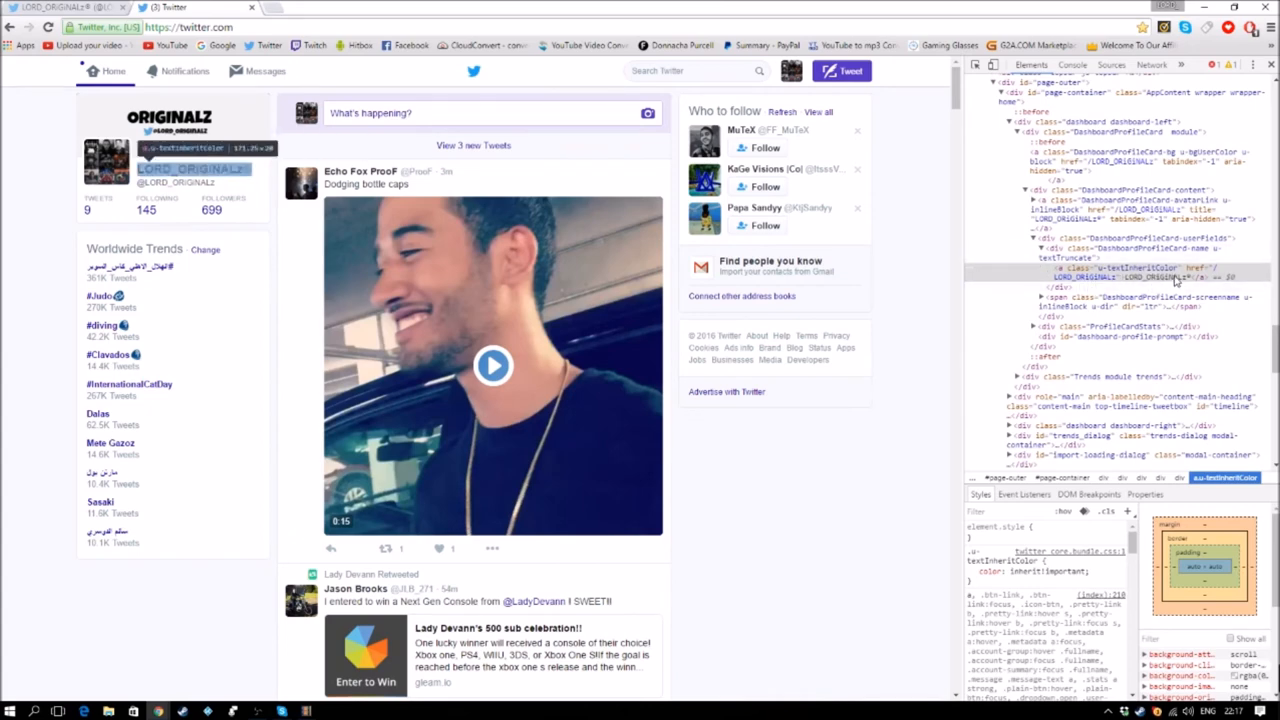
pyautogui.rightClick(1130, 276)
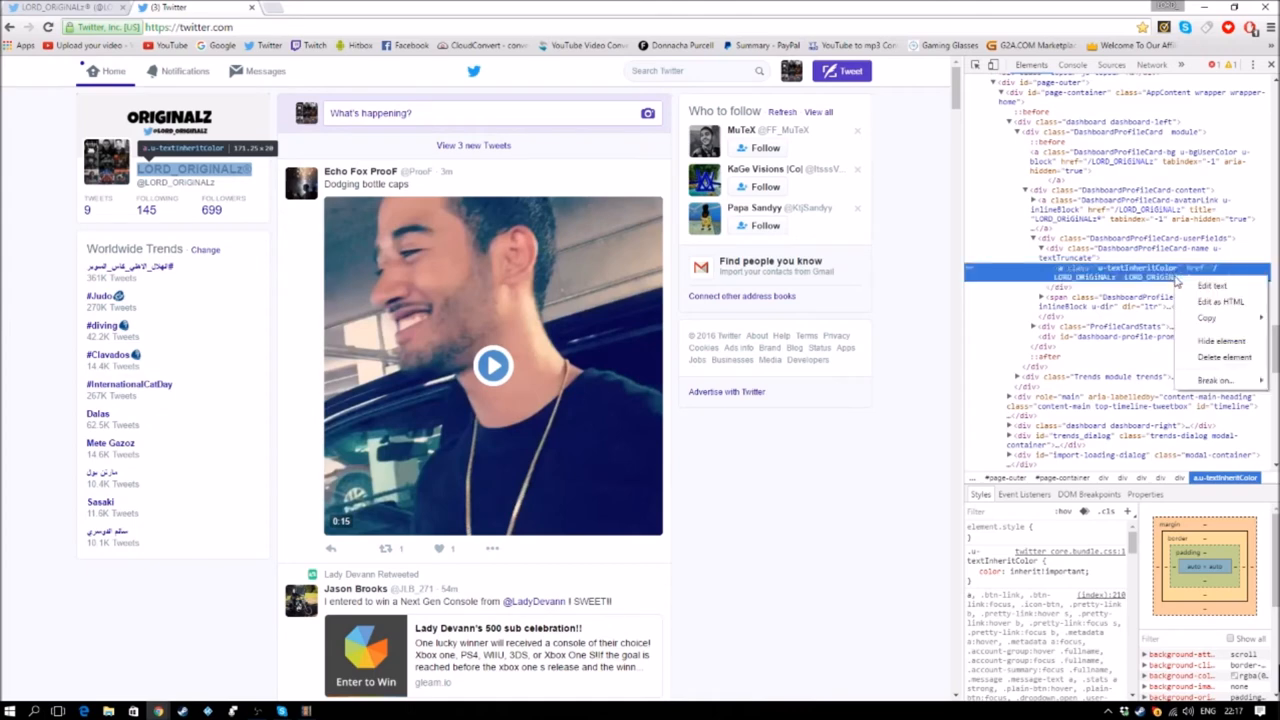
pyautogui.moveTo(1220, 300)
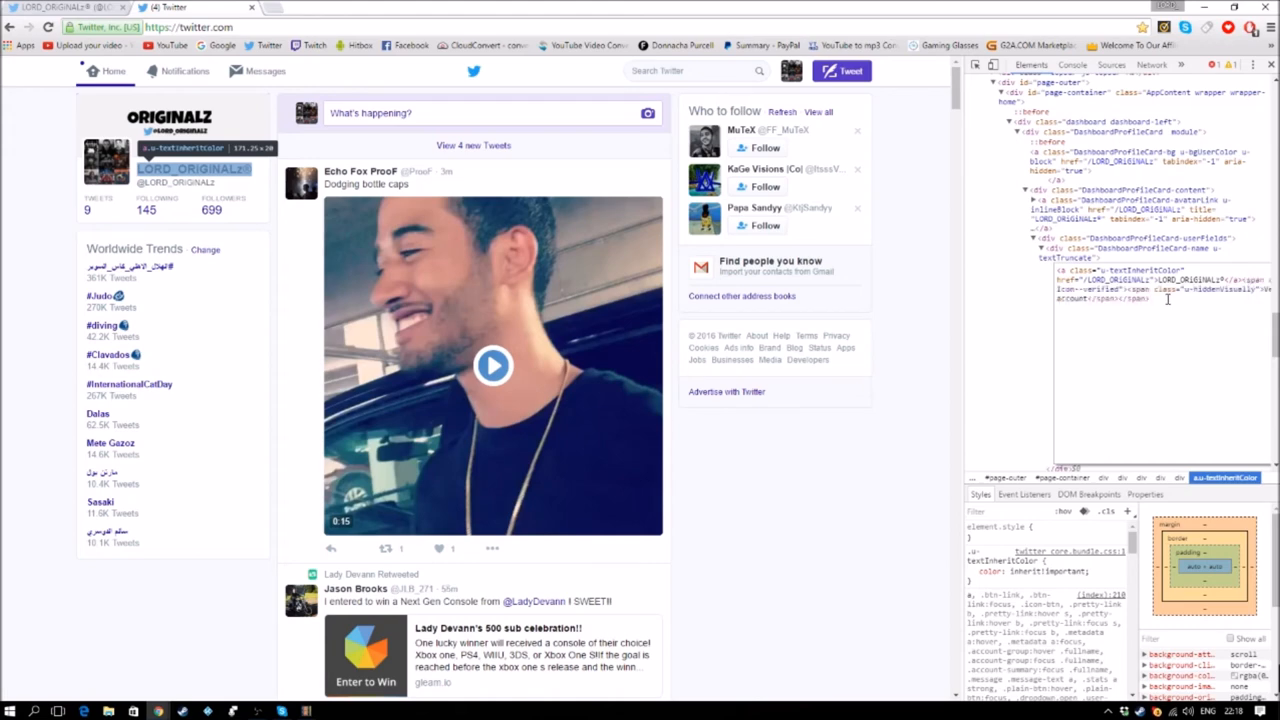
# Step: Paste the copied verified badge markup after your name in the HTML editor
pyautogui.rightClick(1148, 298)
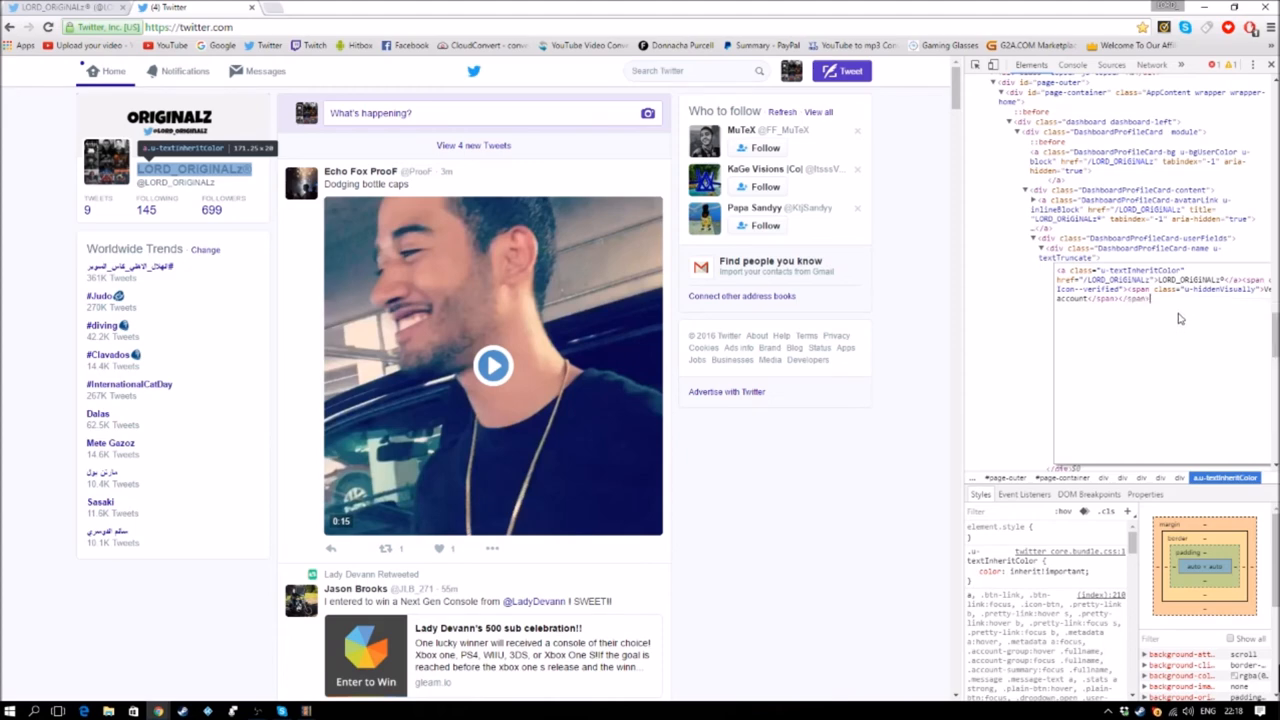
pyautogui.moveTo(1180, 316)
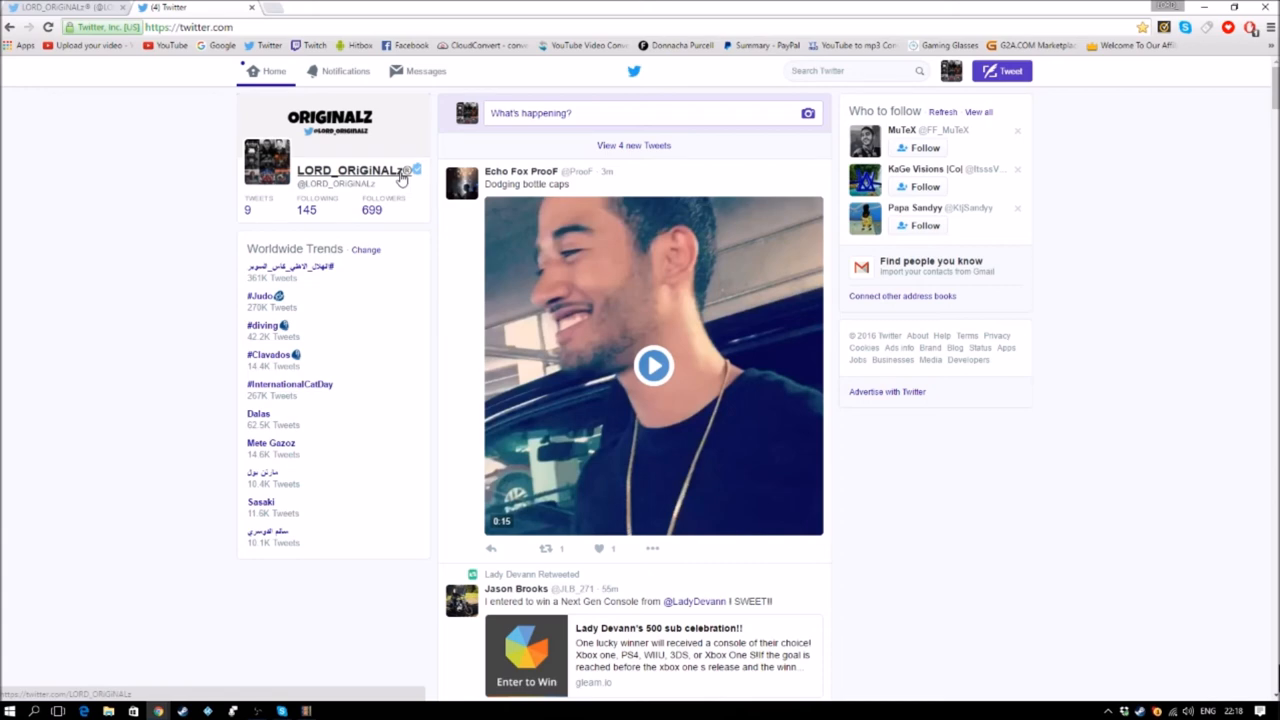
pyautogui.moveTo(400, 180)
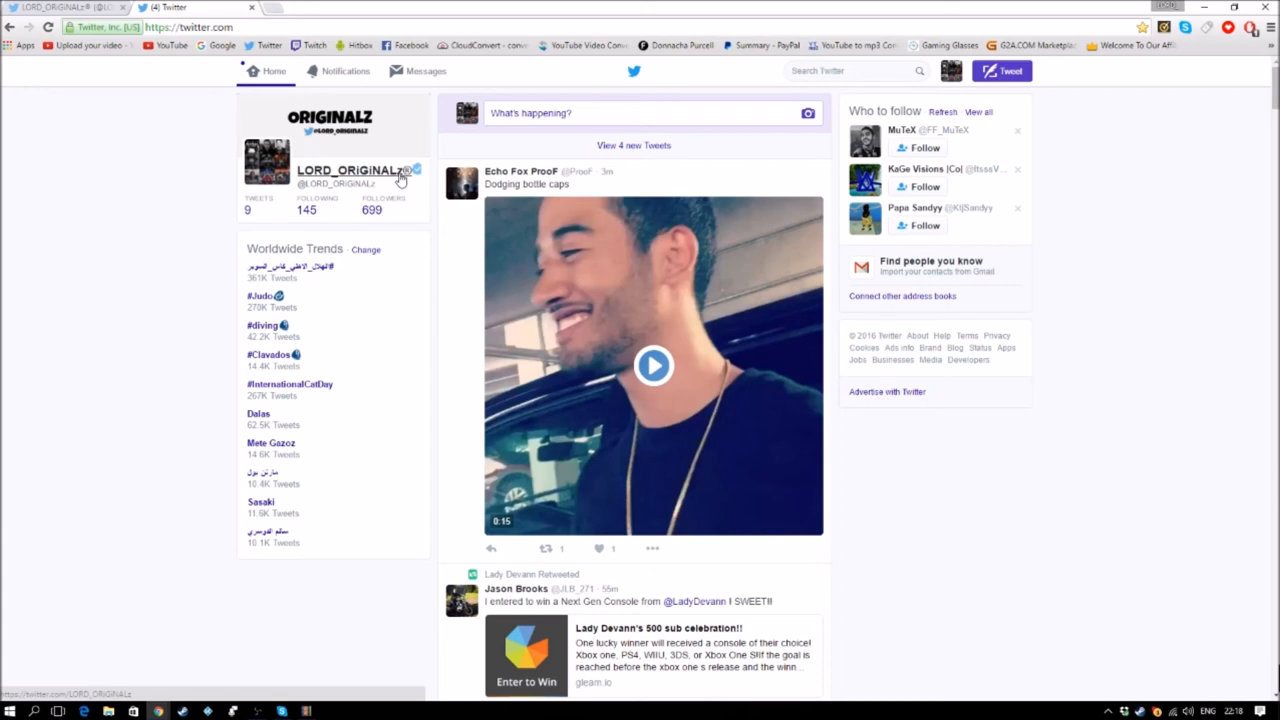
pyautogui.moveTo(408, 196)
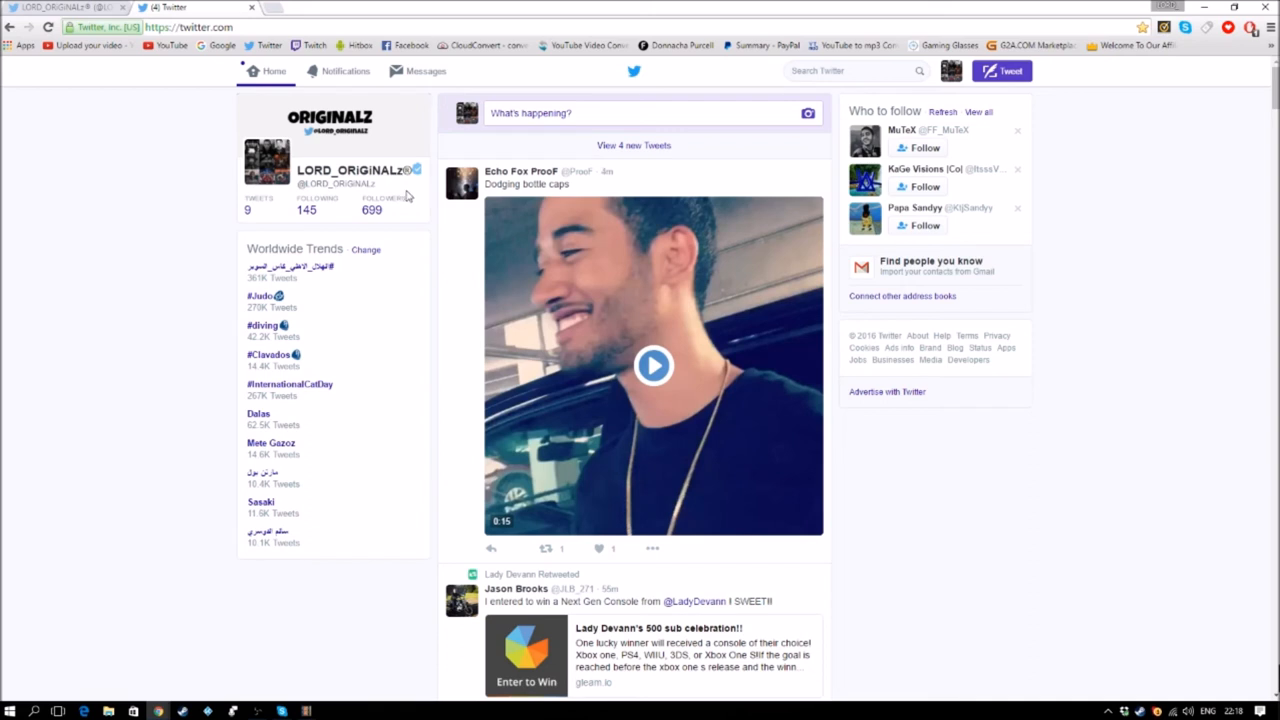
pyautogui.moveTo(408, 196)
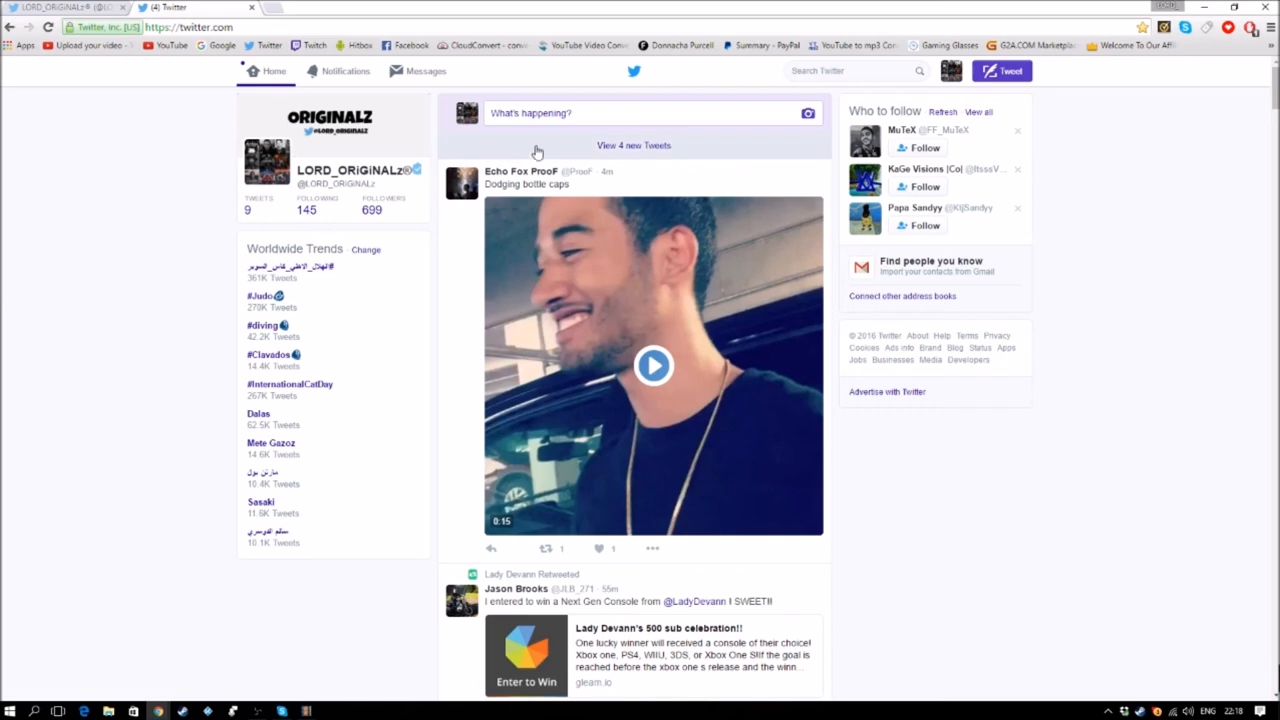
# Step: Load the 4 waiting new tweets, showing the verified badge beside LORD_ORIGINALZ's name
pyautogui.click(632, 144)
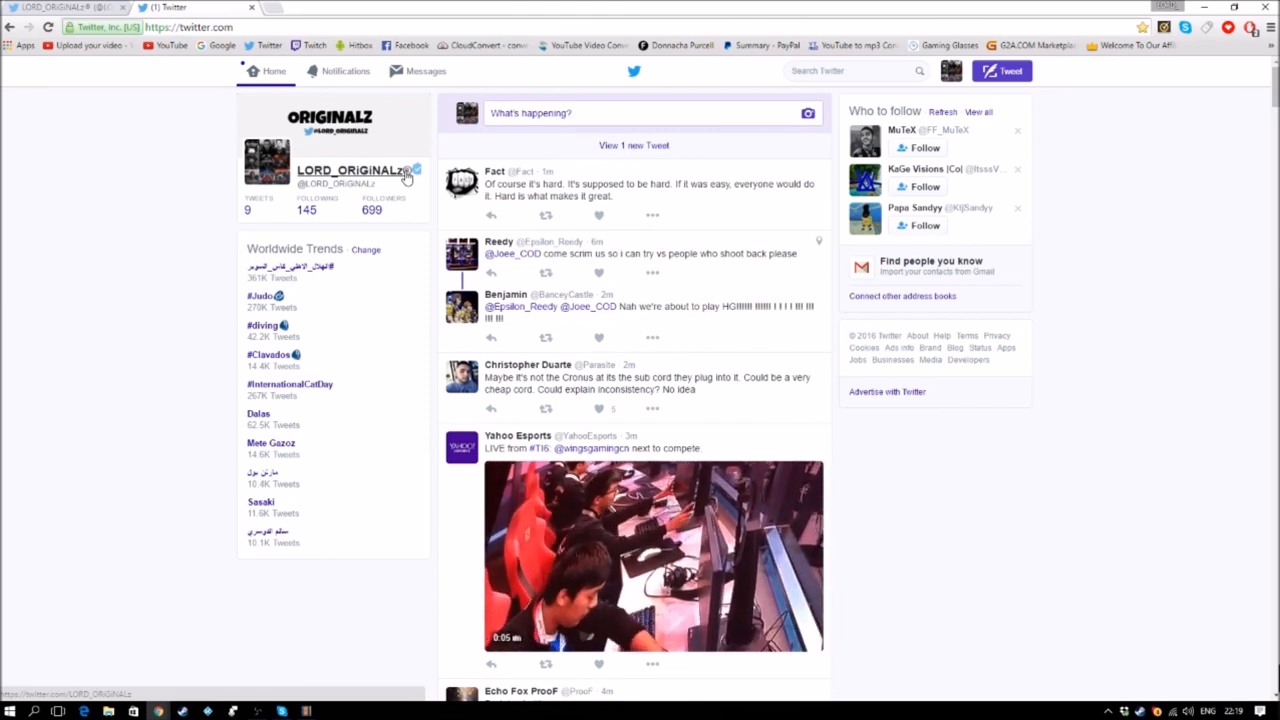
# Step: Load the latest tweet, visit the LORD_ORIGINALZ profile, return Home, then reopen the profile and scroll it
pyautogui.click(632, 144)
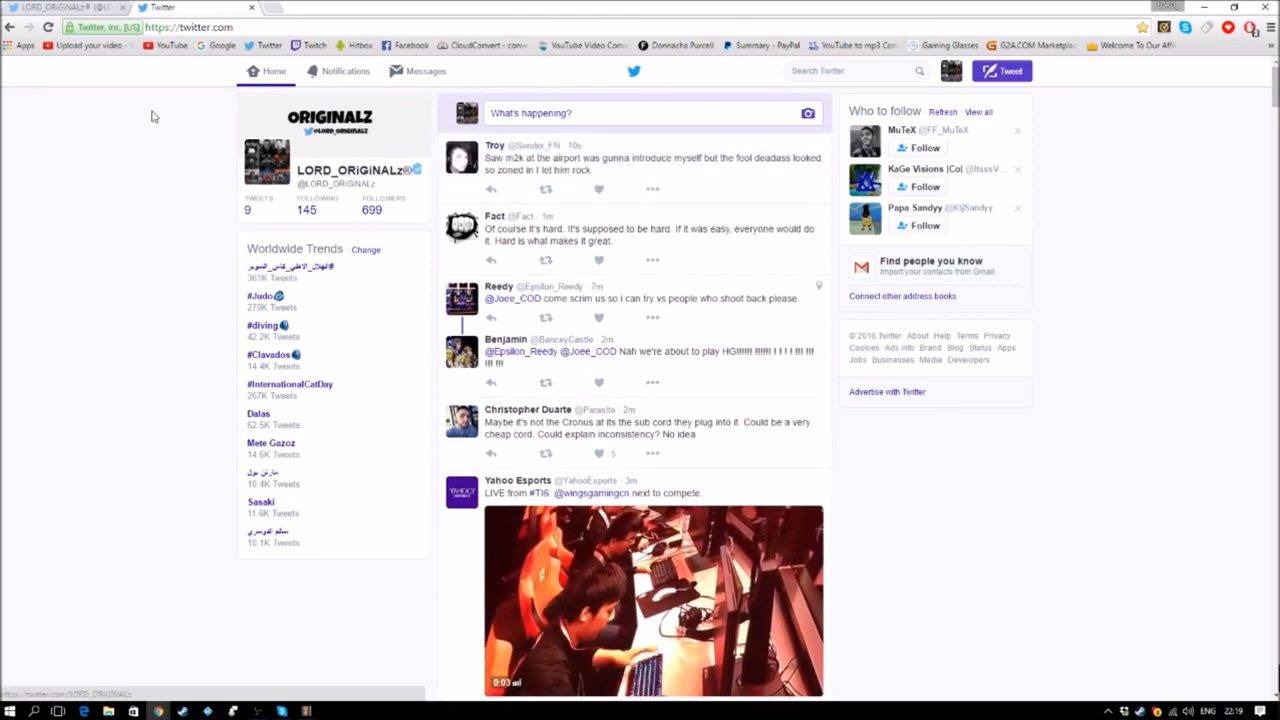
pyautogui.click(360, 168)
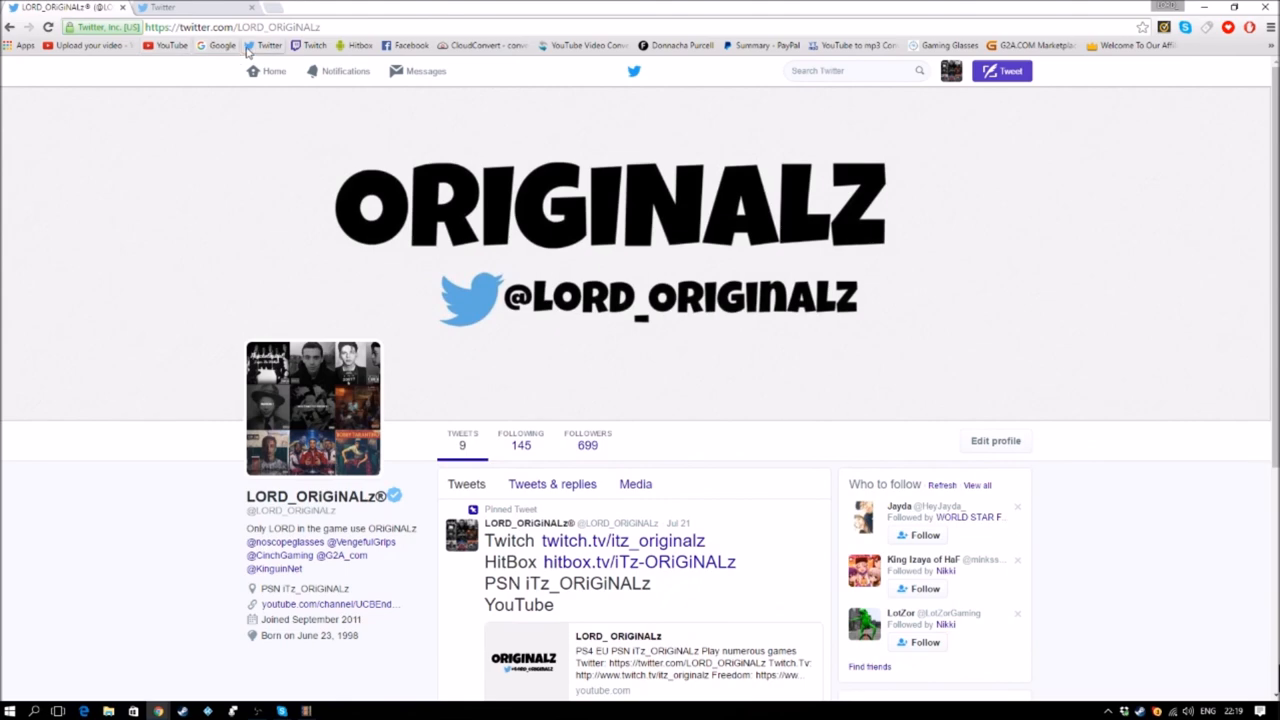
pyautogui.click(272, 70)
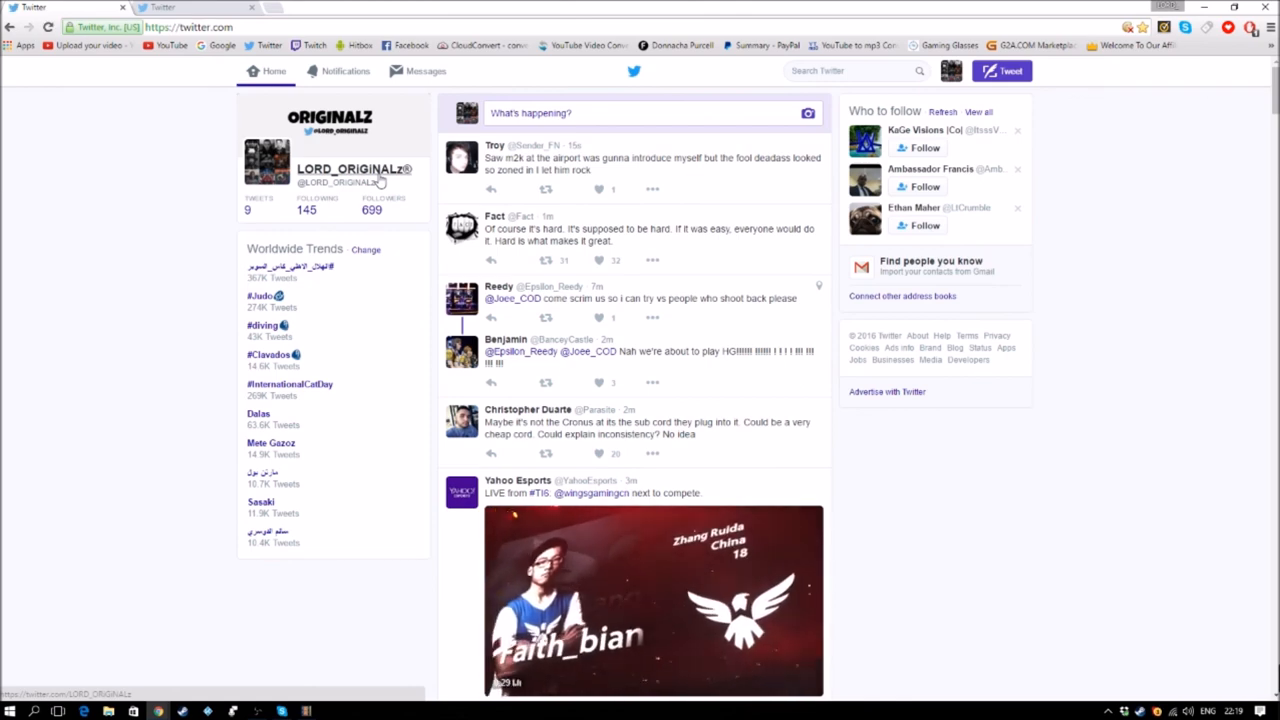
pyautogui.click(356, 168)
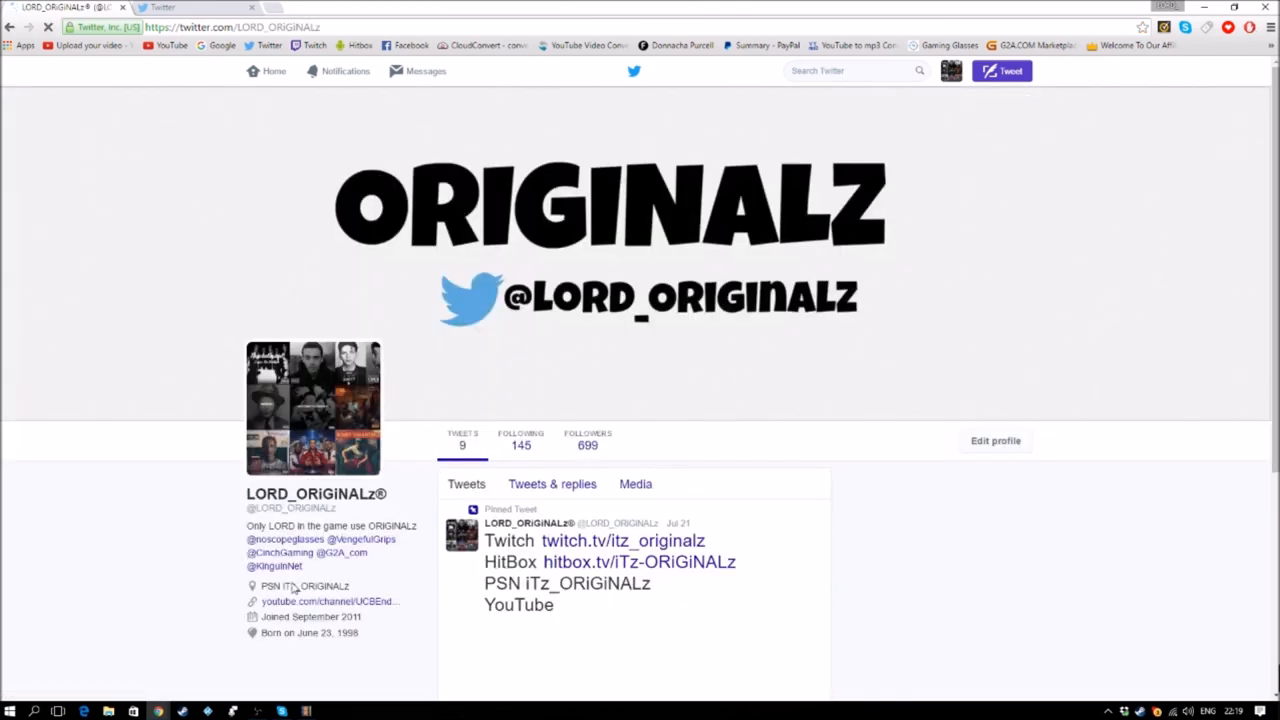
pyautogui.scroll(-3)
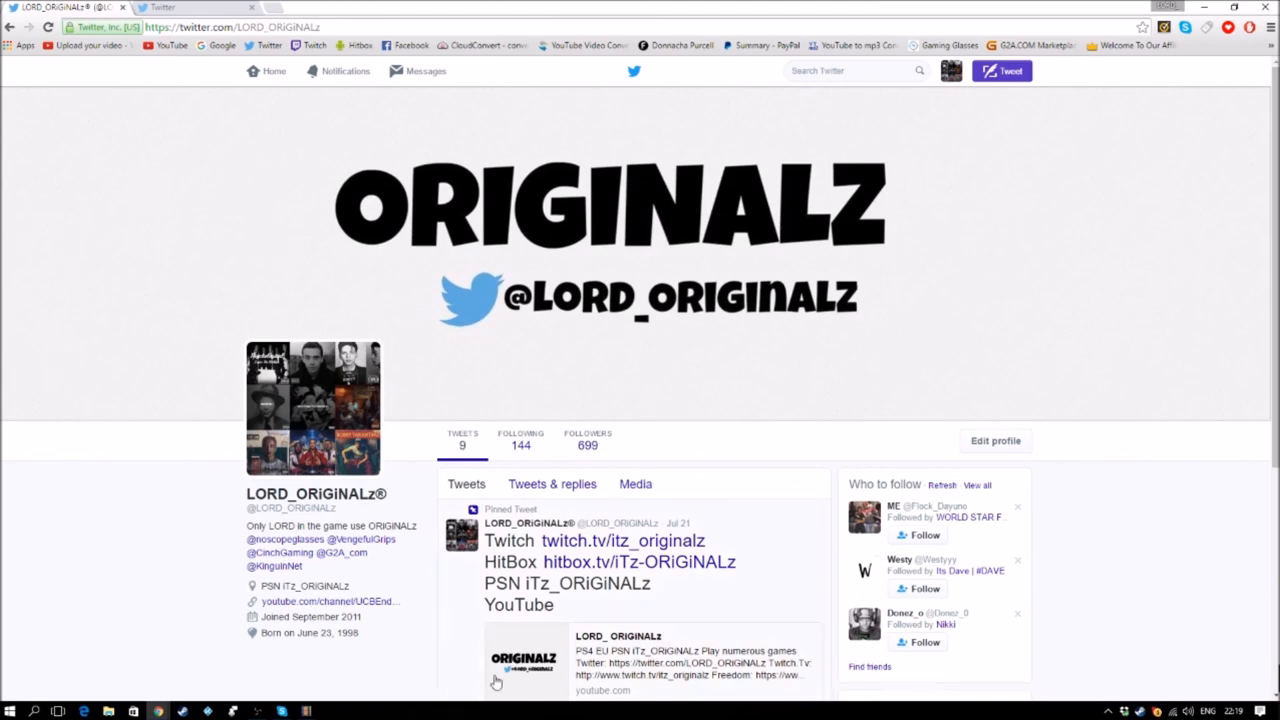
pyautogui.moveTo(732, 528)
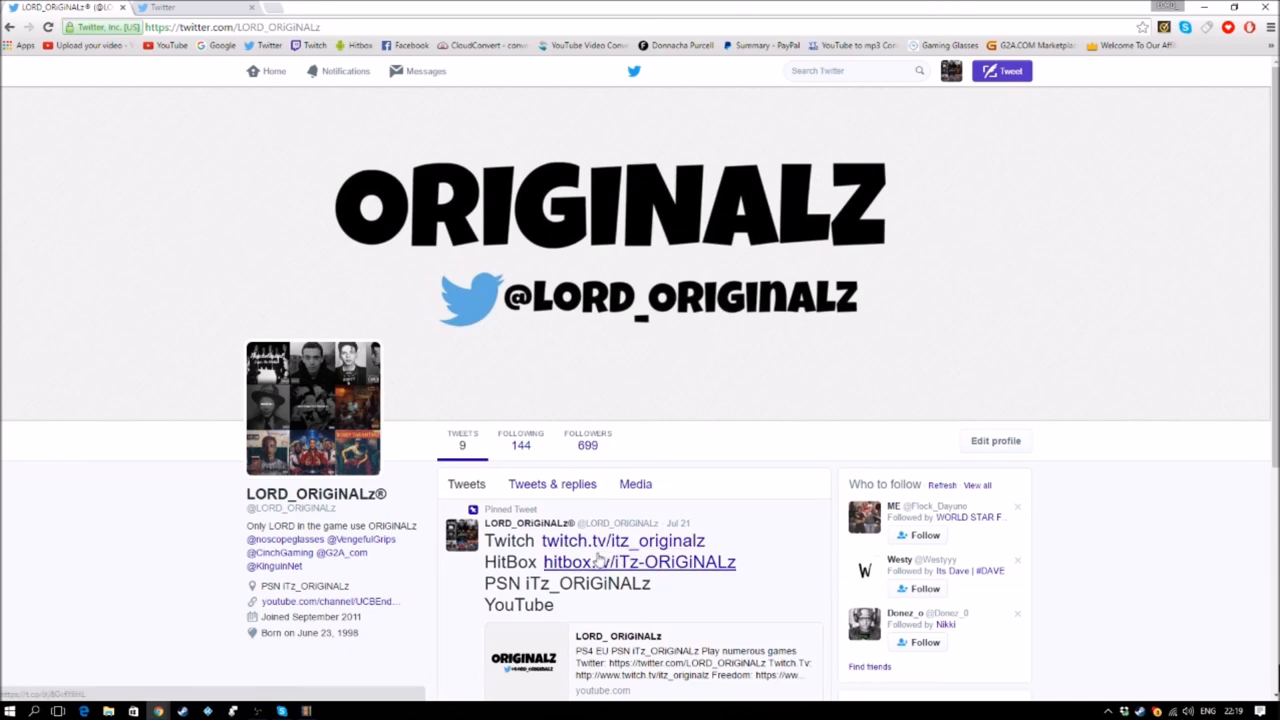
pyautogui.scroll(-3)
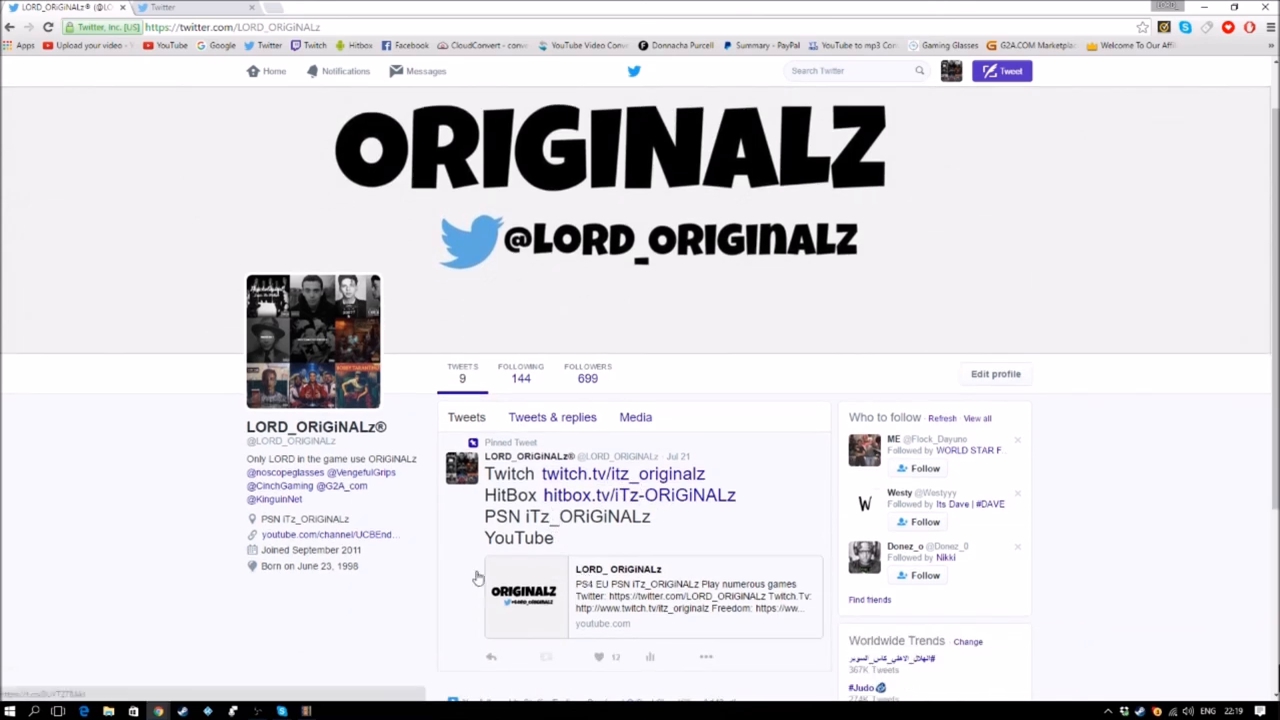